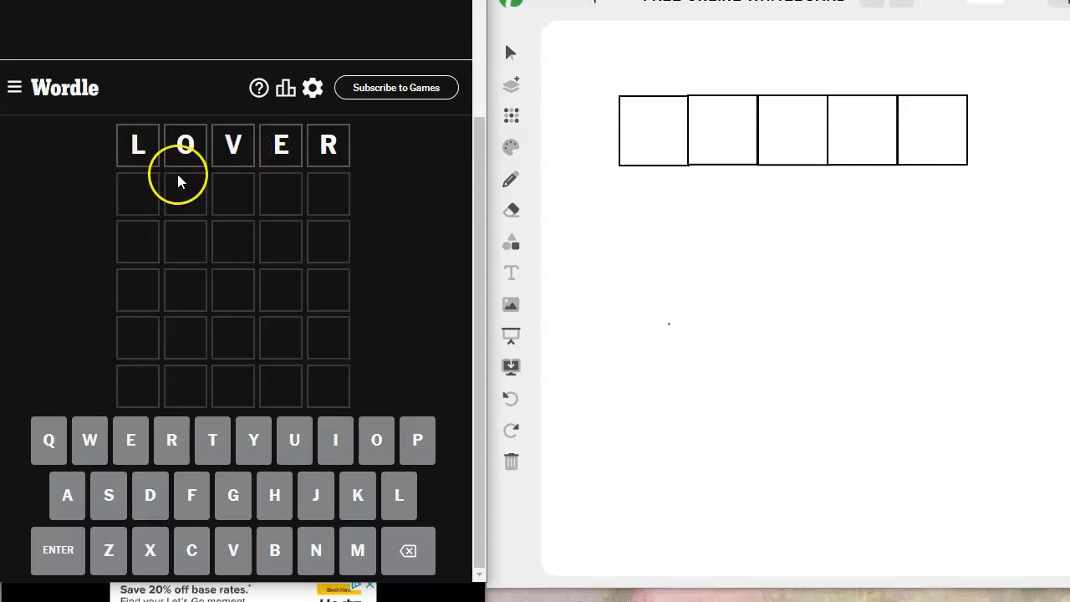
pyautogui.moveTo(348, 171)
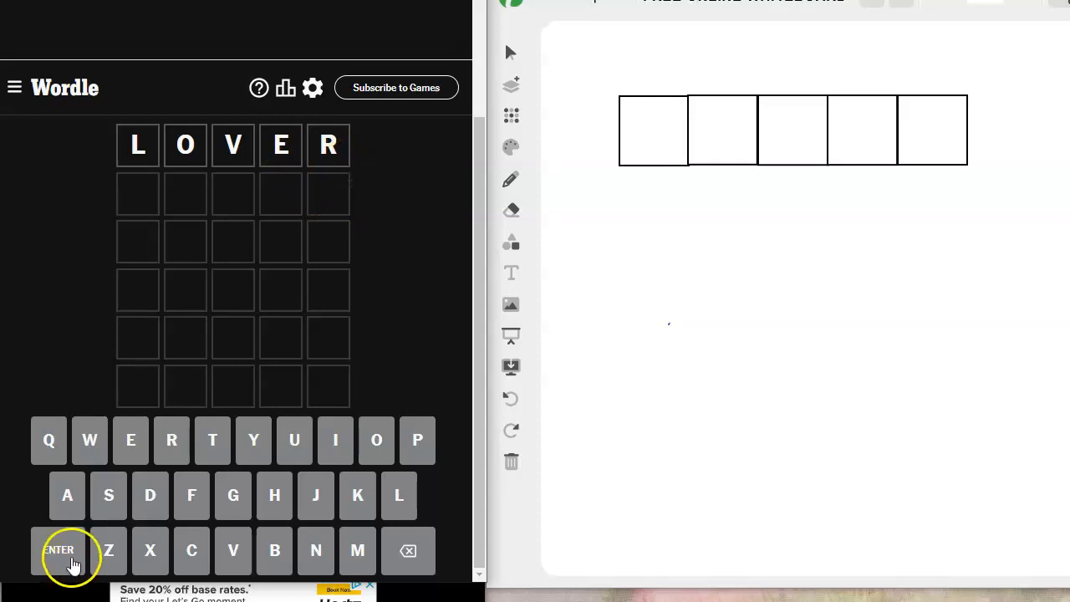
# Submit LOVER as the first Wordle guess, turning O, V, E, R green
pyautogui.click(58, 549)
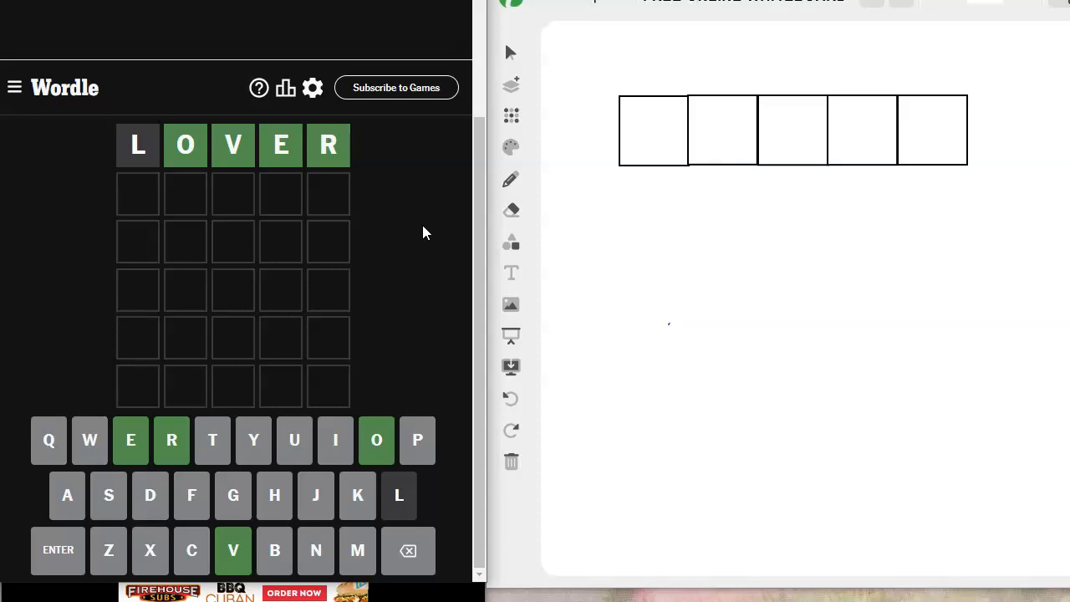
pyautogui.moveTo(512, 181)
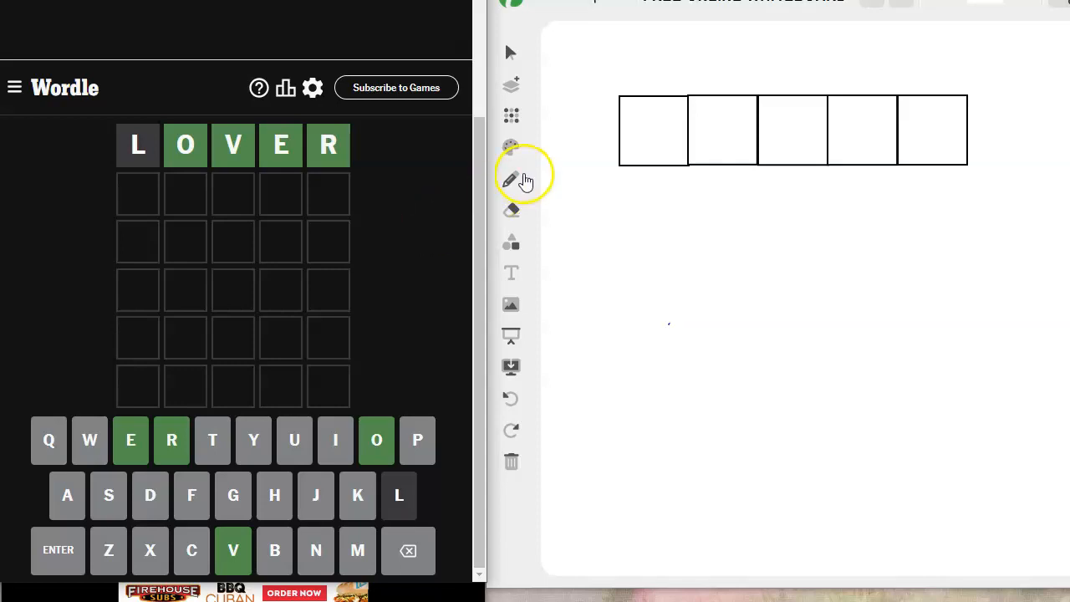
# Hand-write candidate letters r, h, c, m in a column on the whiteboard
pyautogui.click(511, 149)
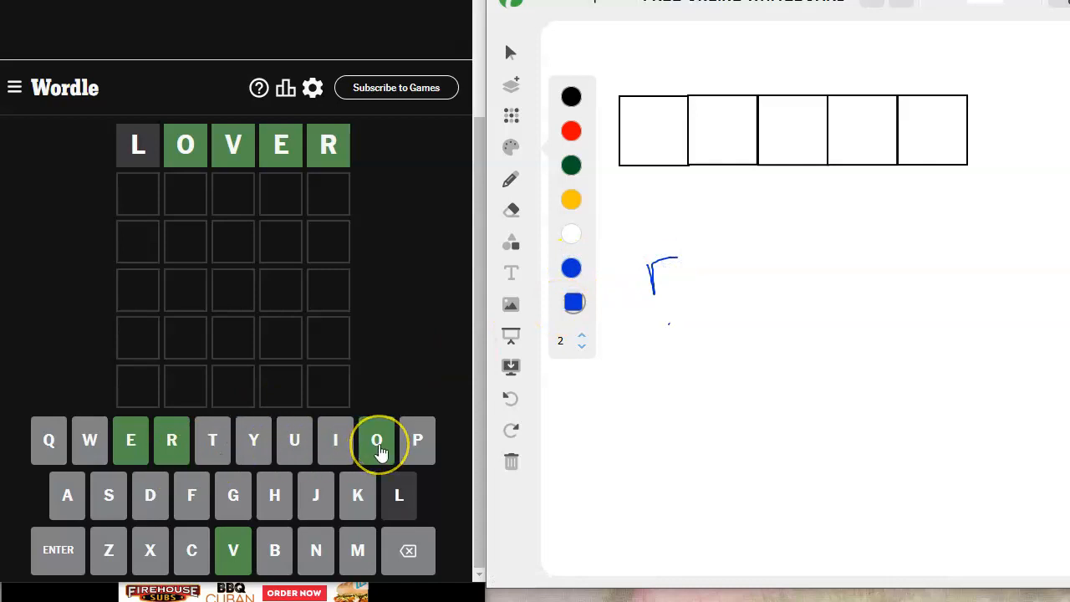
pyautogui.moveTo(418, 441)
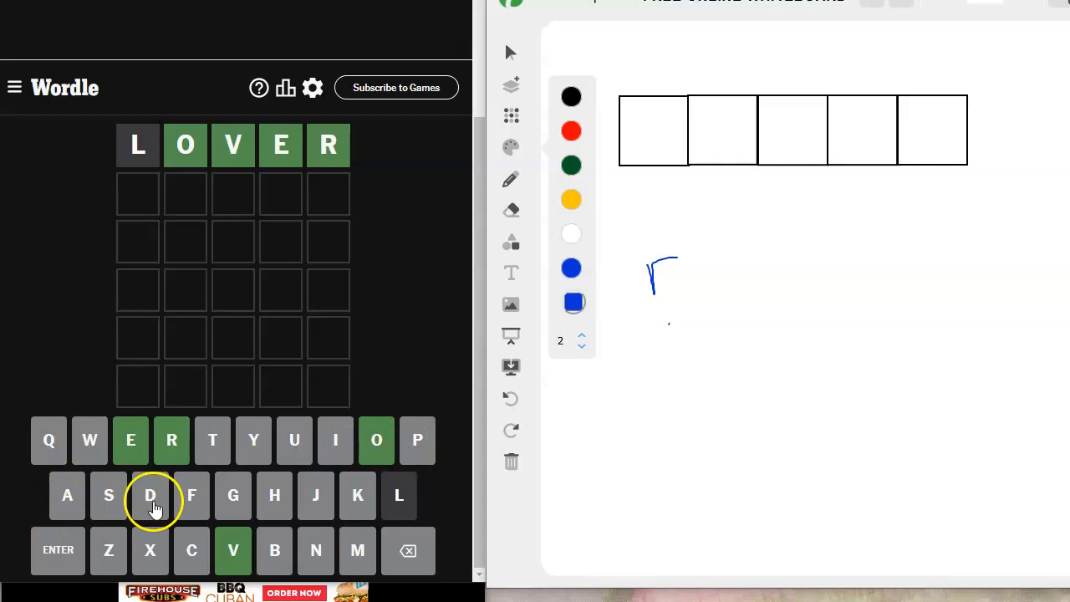
pyautogui.moveTo(190, 495)
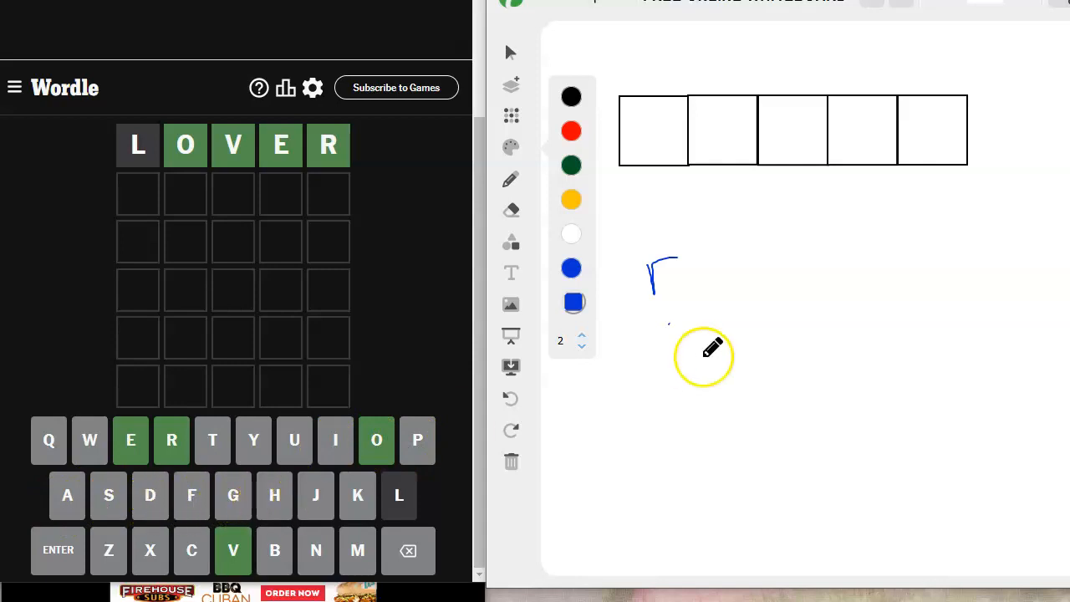
pyautogui.moveTo(669, 326); pyautogui.dragTo(678, 368)
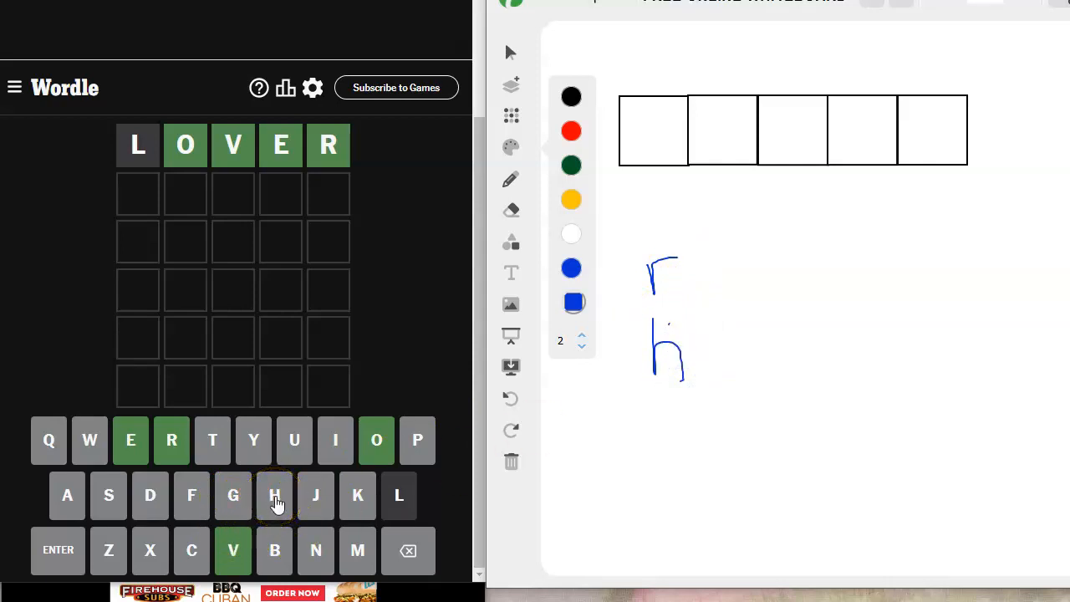
pyautogui.moveTo(314, 495)
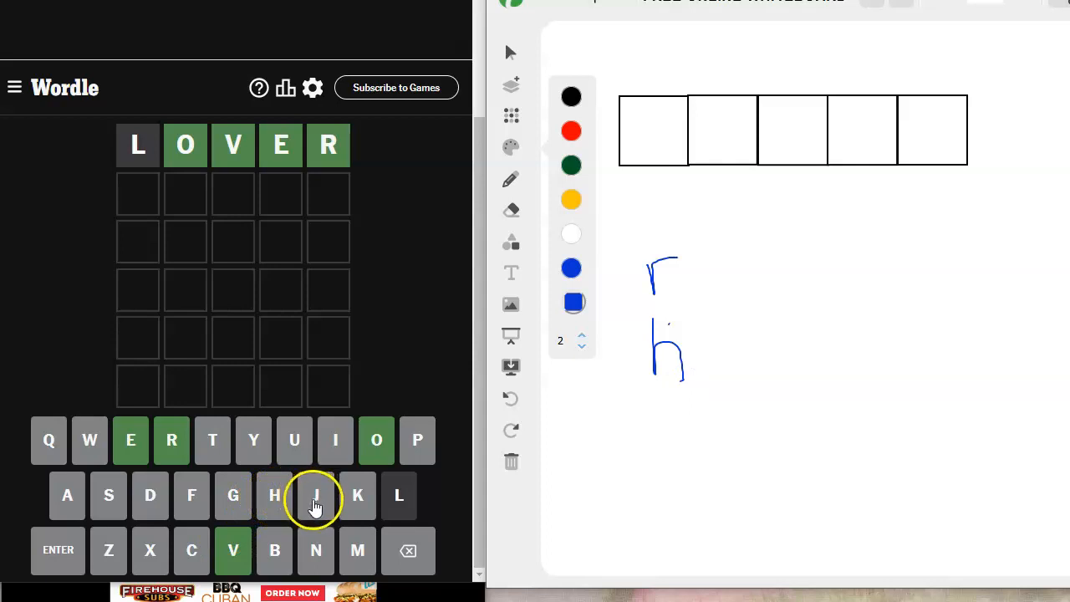
pyautogui.moveTo(120, 569)
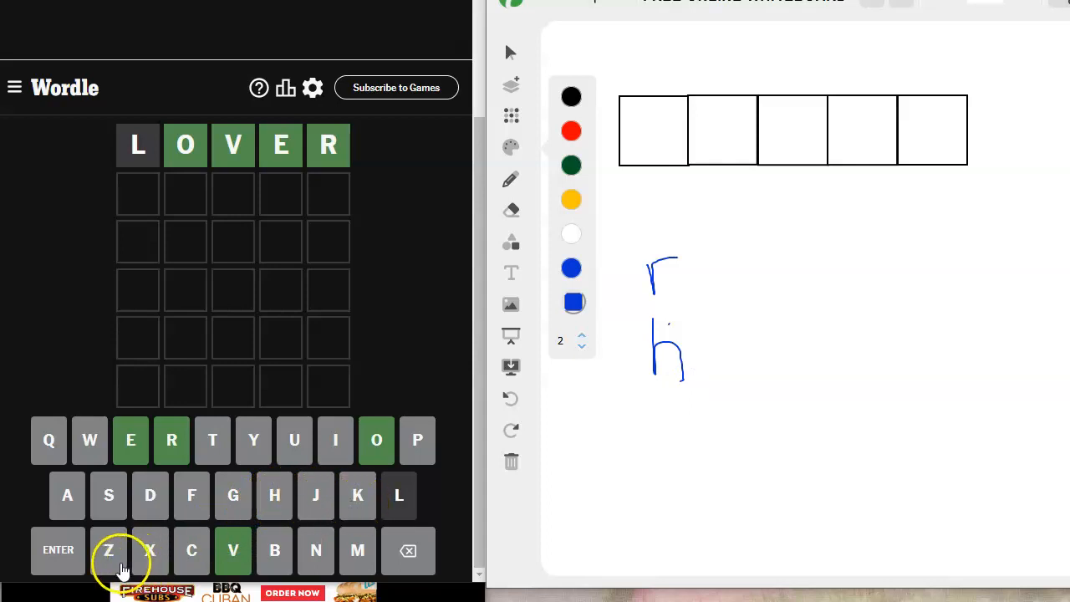
pyautogui.moveTo(676, 403)
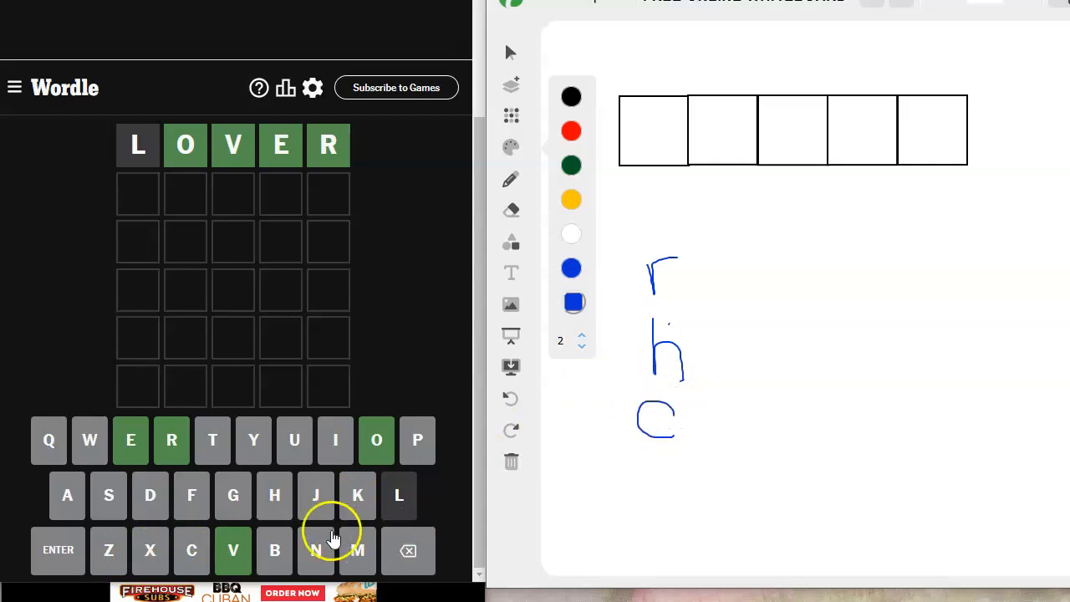
pyautogui.moveTo(316, 551)
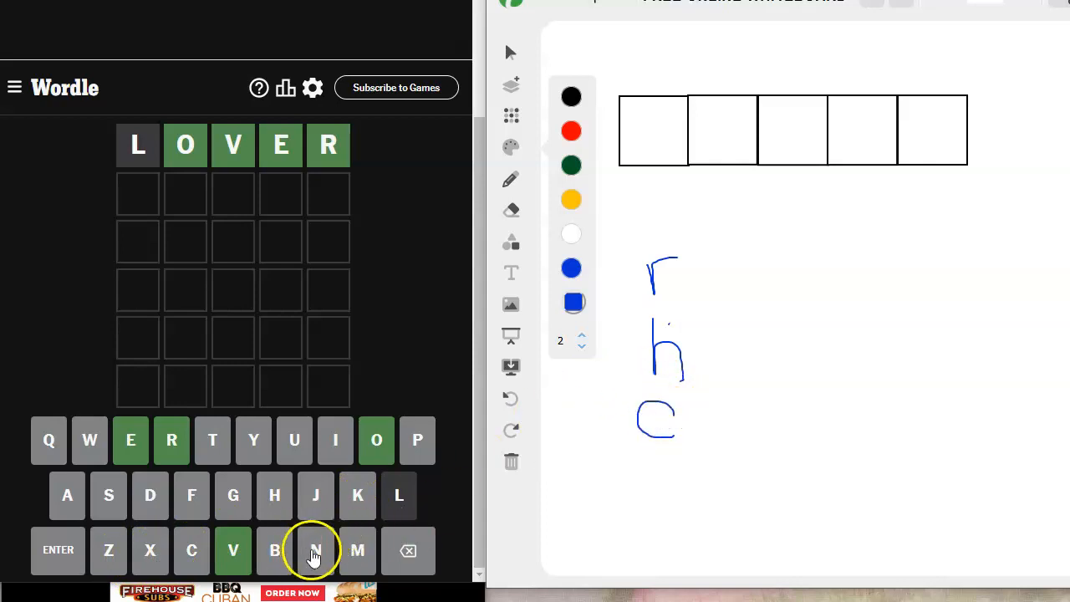
pyautogui.moveTo(636, 481); pyautogui.dragTo(635, 510)
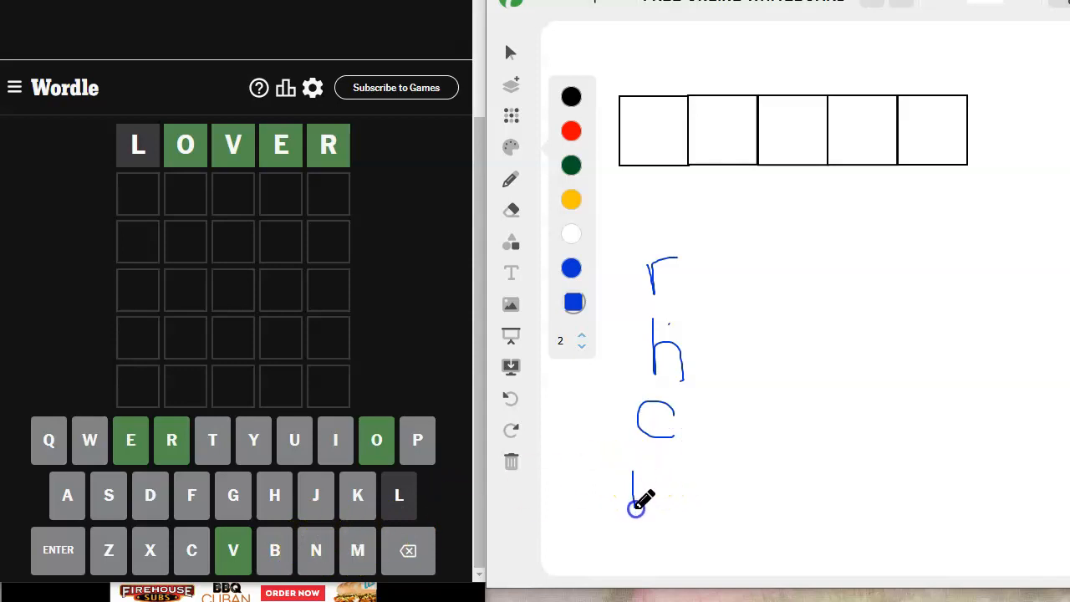
pyautogui.moveTo(635, 510); pyautogui.dragTo(702, 510)
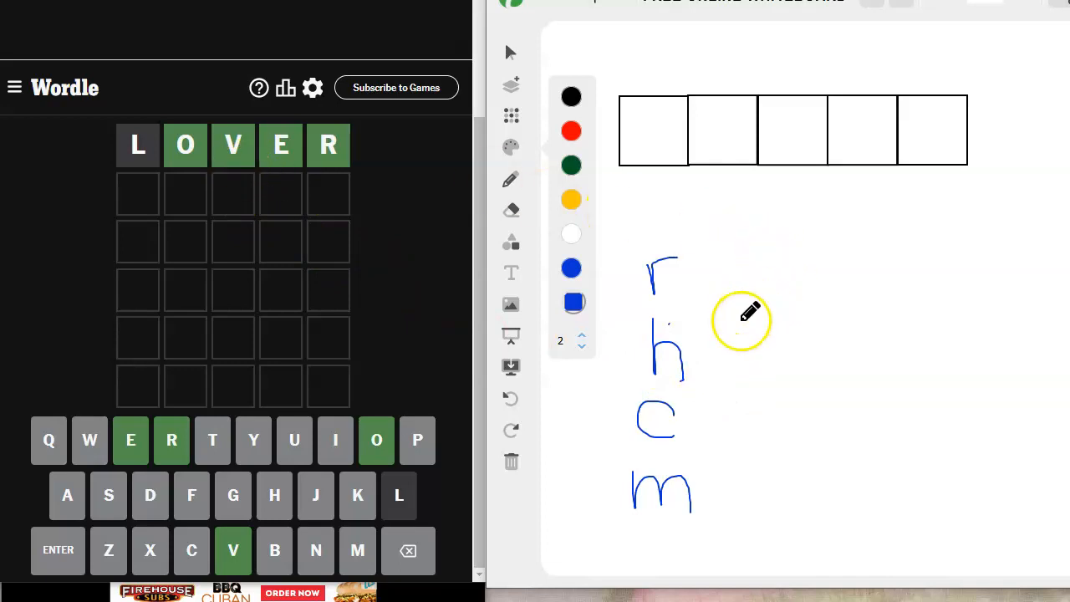
pyautogui.moveTo(792, 311)
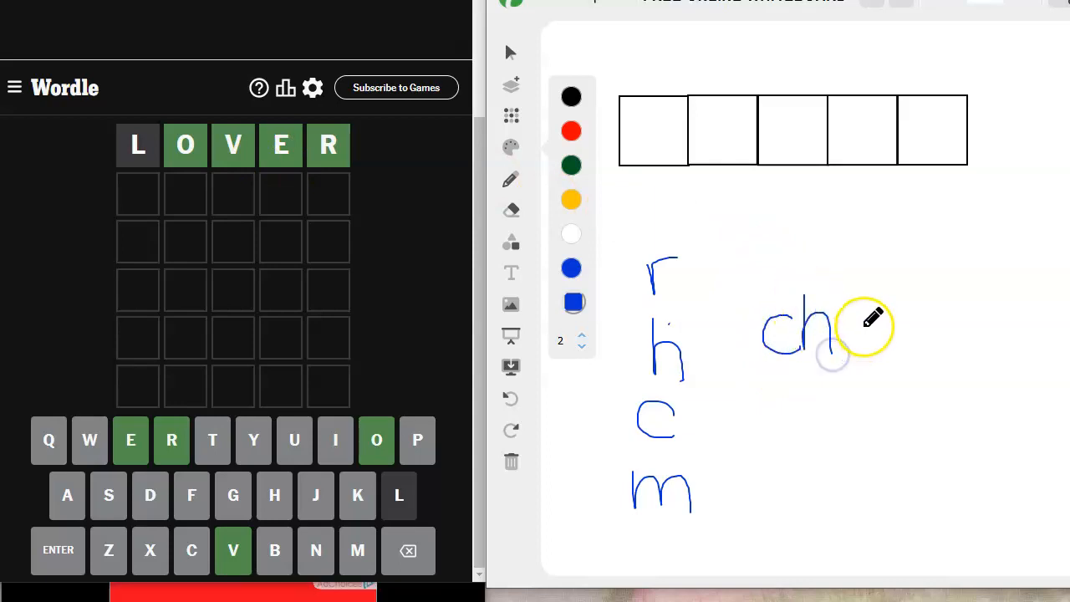
# Add o to make cho on the board, enter MARC in Wordle's second row, and number the listed letters
pyautogui.moveTo(844, 334); pyautogui.dragTo(867, 335)
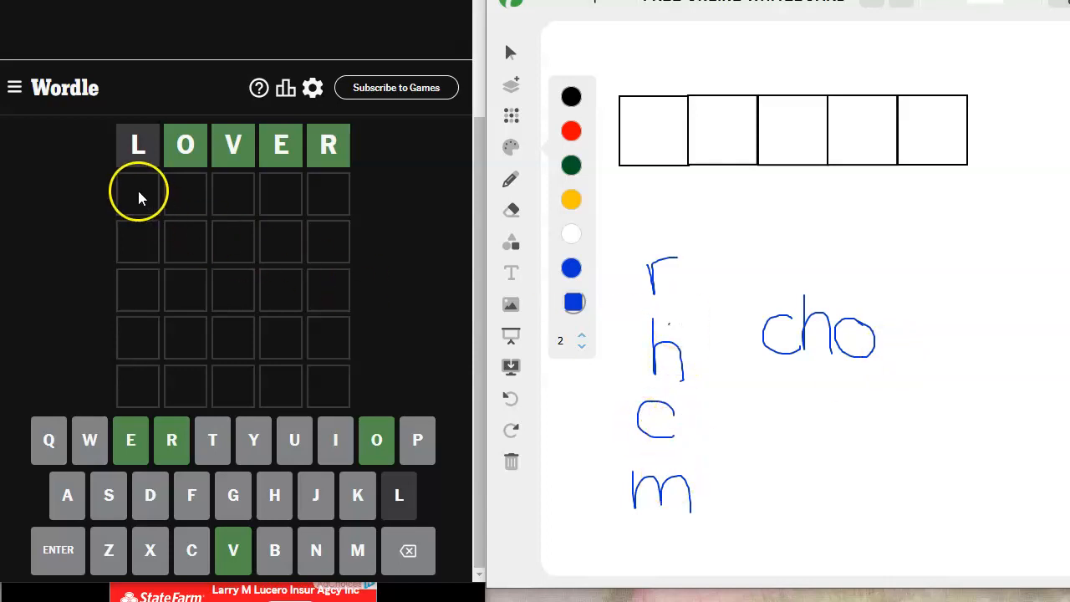
pyautogui.write('MARCH')
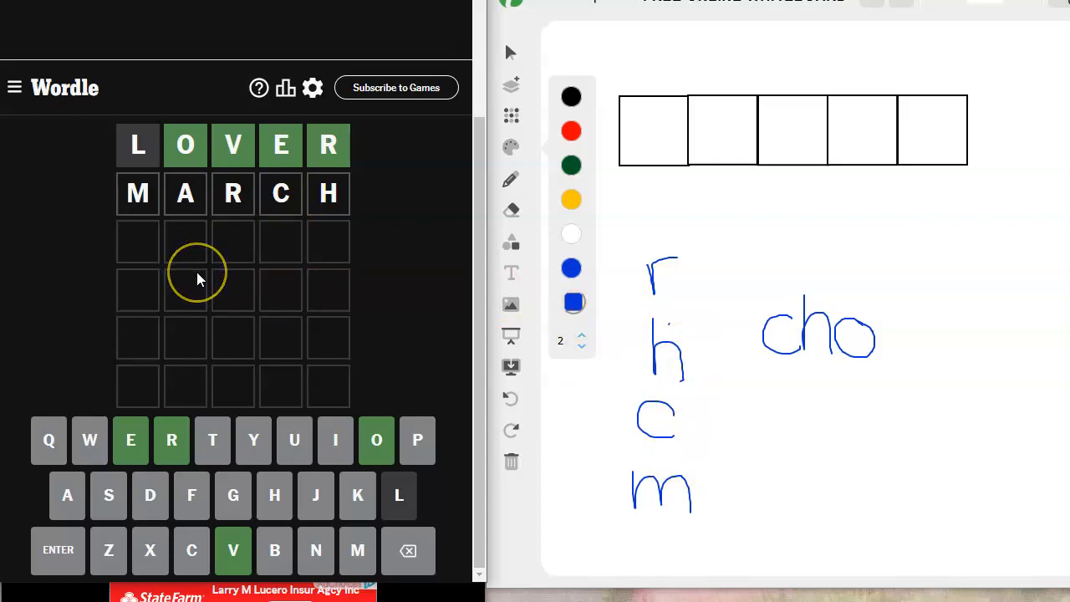
pyautogui.moveTo(137, 232)
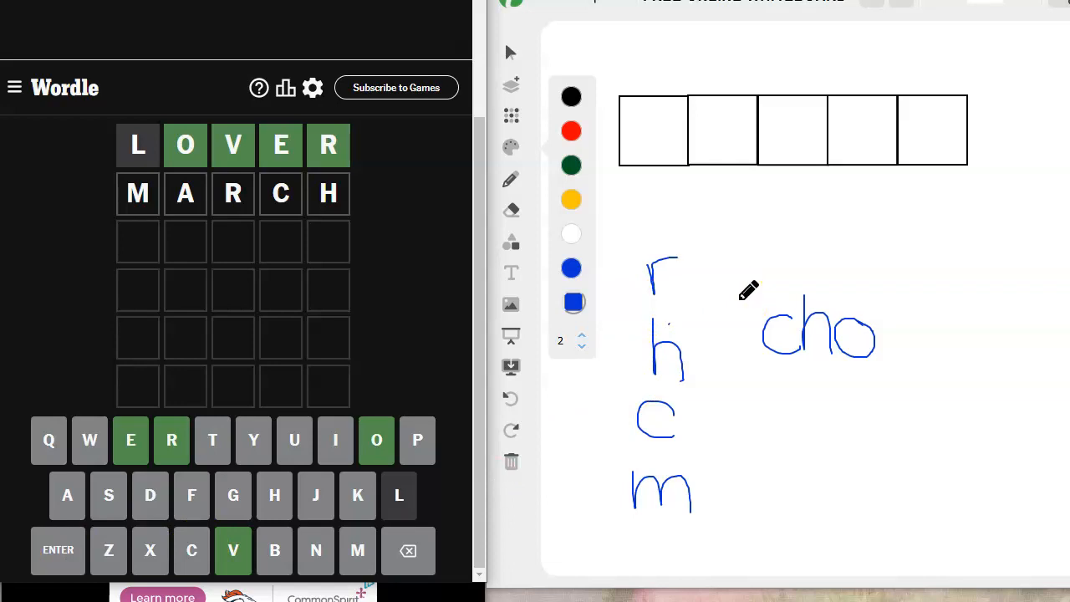
pyautogui.moveTo(728, 334); pyautogui.dragTo(749, 376)
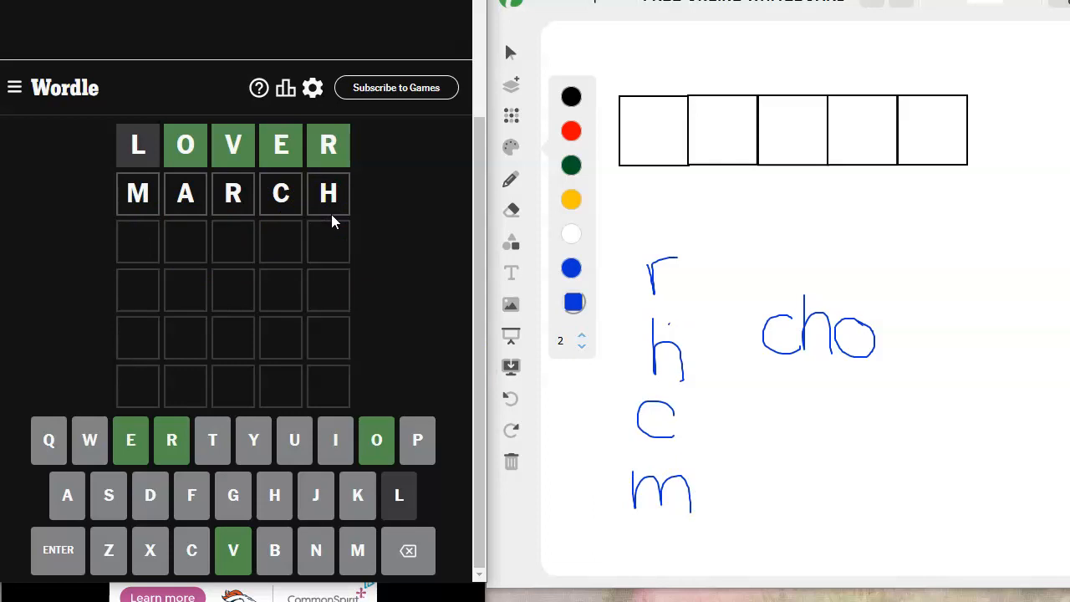
pyautogui.moveTo(665, 419)
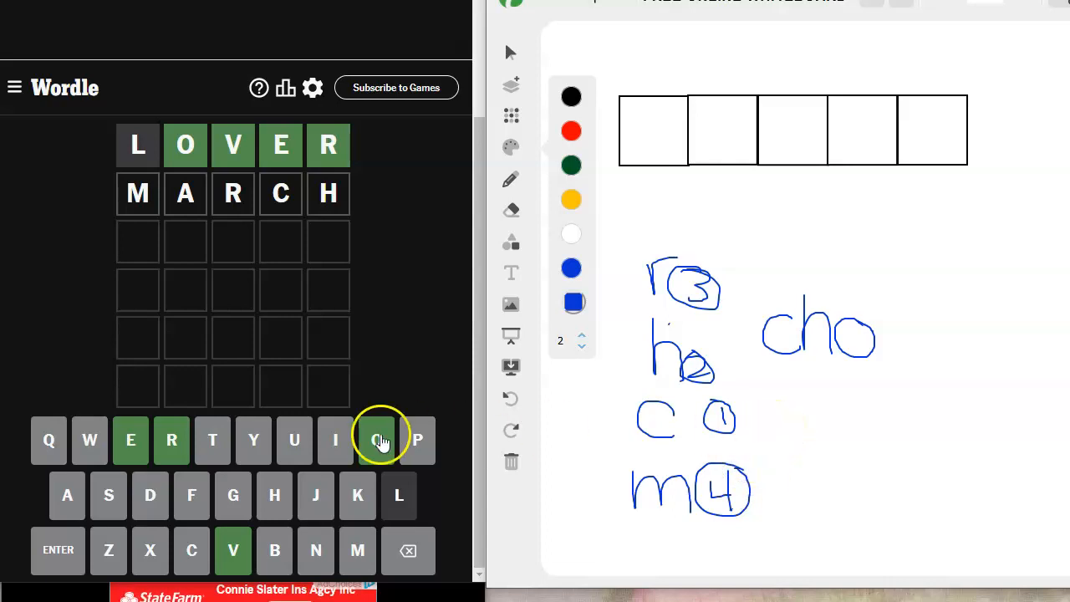
# Clear the unsubmitted letters from Wordle's second row
pyautogui.click(408, 548)
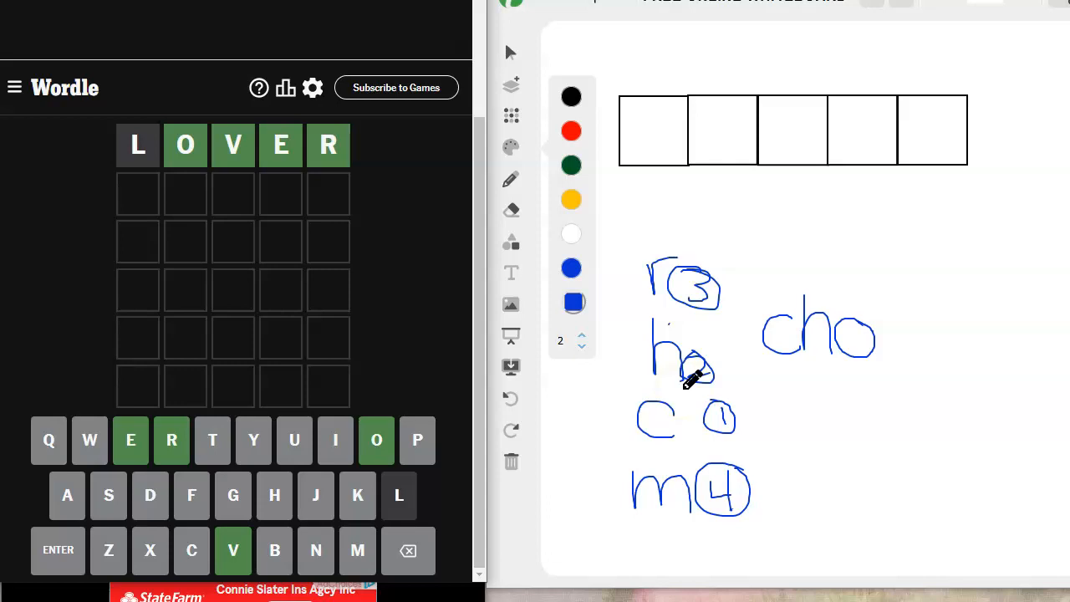
pyautogui.moveTo(801, 416)
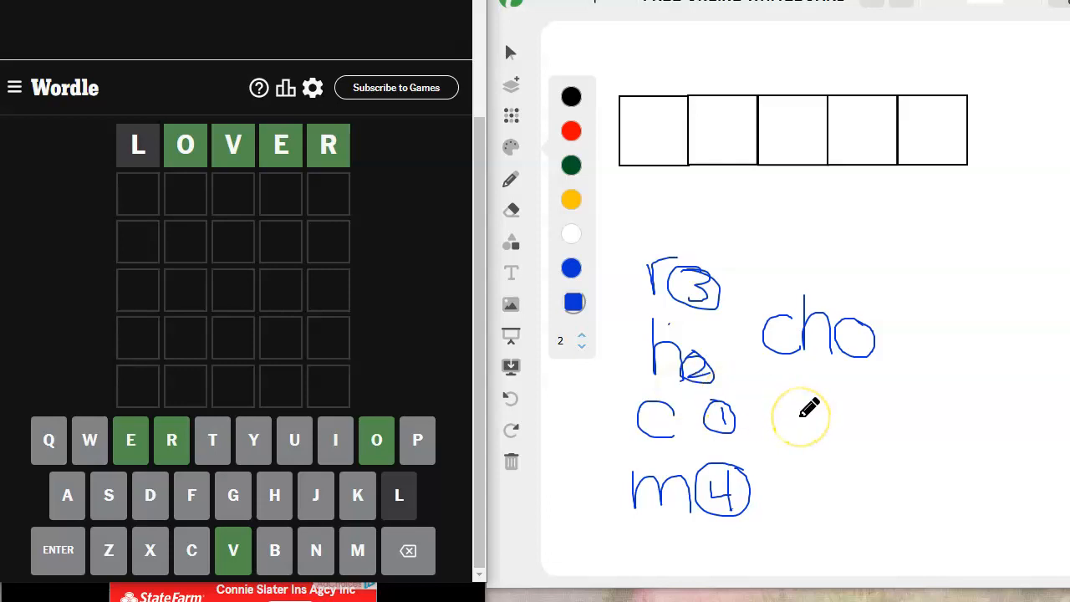
pyautogui.moveTo(237, 285)
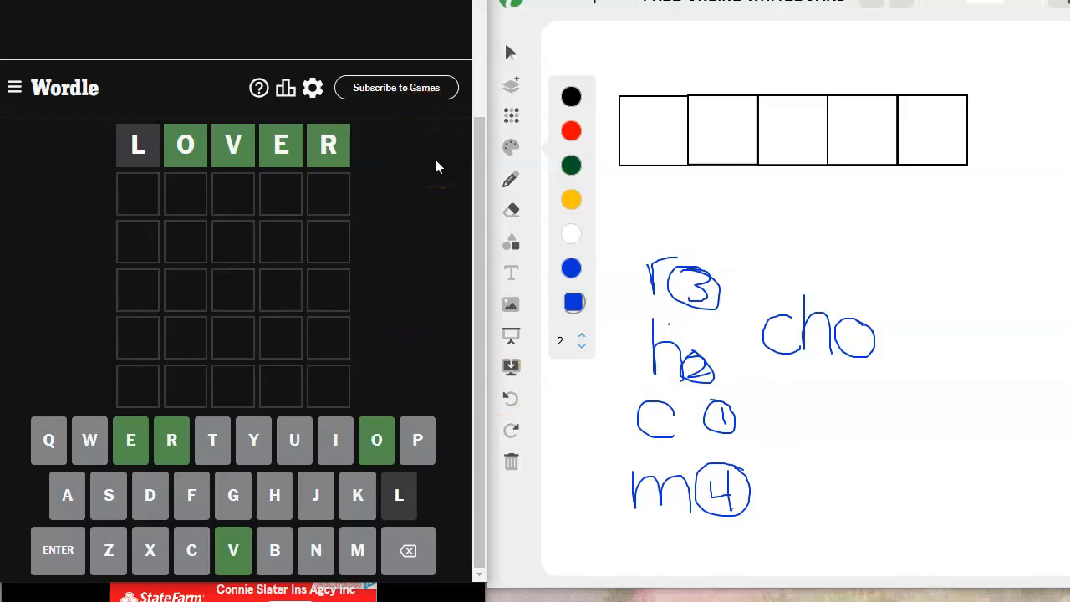
pyautogui.moveTo(316, 211)
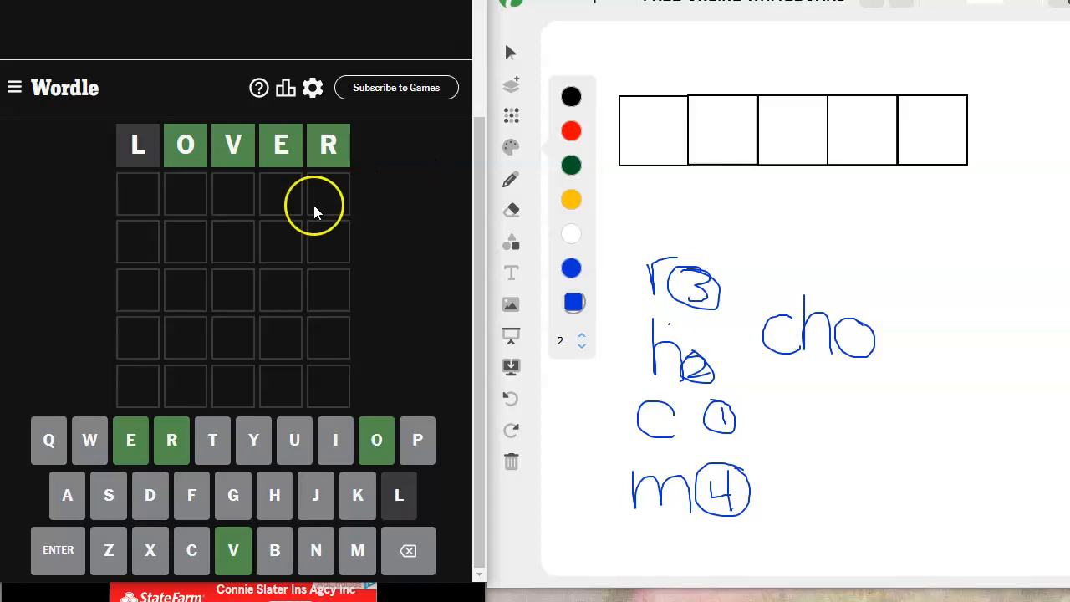
pyautogui.moveTo(357, 167)
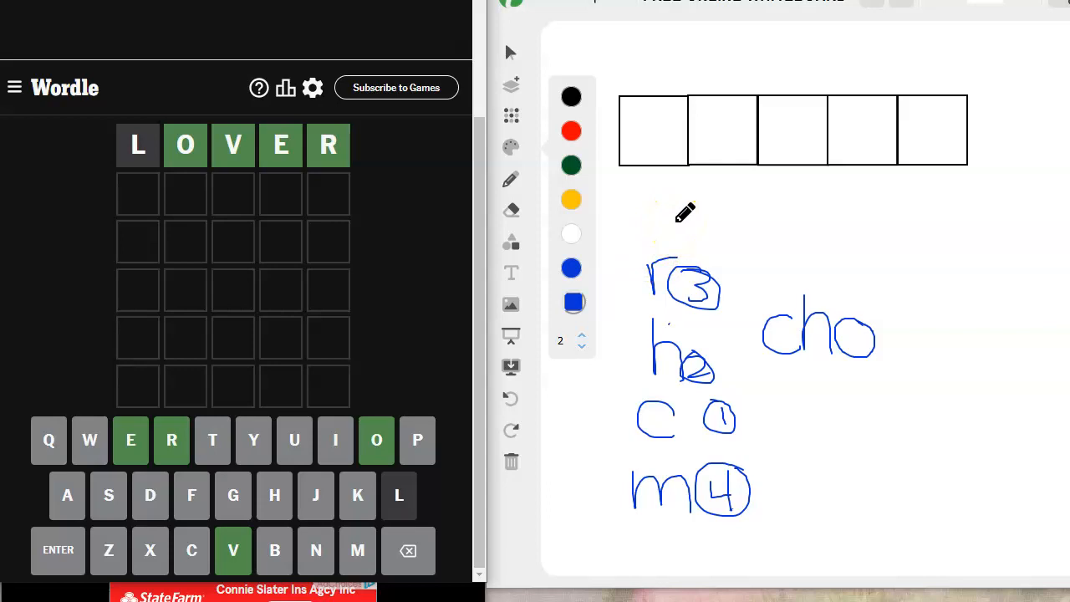
pyautogui.moveTo(770, 406)
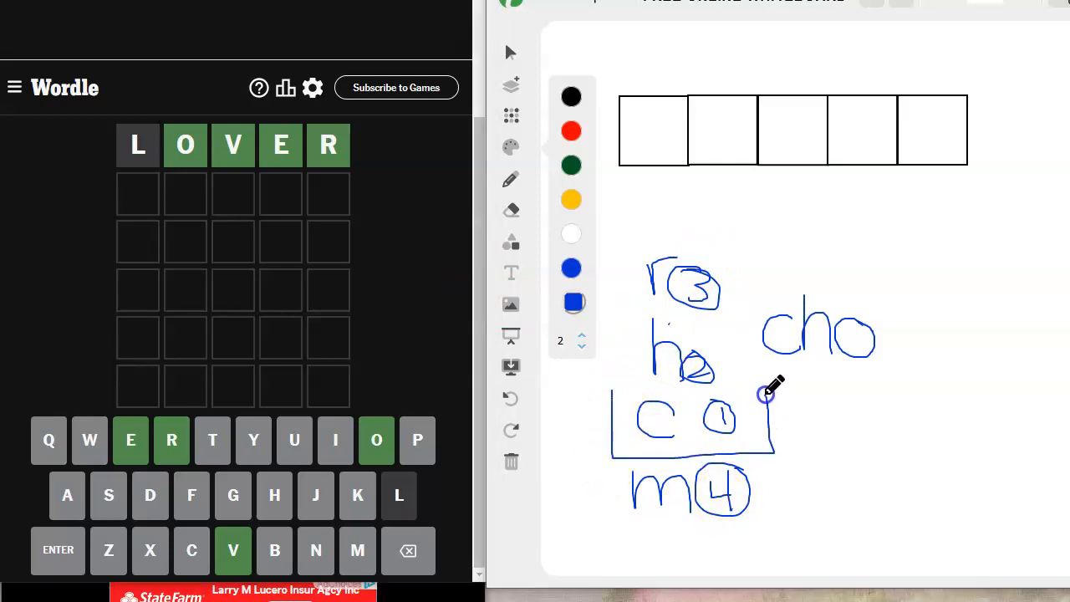
# Draw a rectangle around the c note and a long underline beneath cho
pyautogui.moveTo(766, 393); pyautogui.dragTo(615, 393)
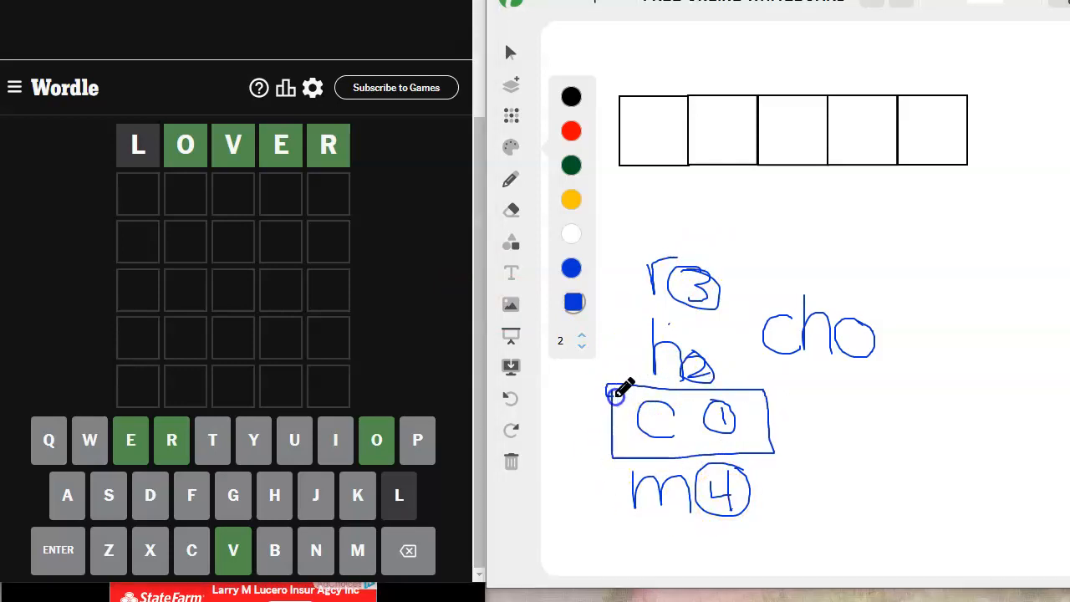
pyautogui.moveTo(616, 393); pyautogui.dragTo(761, 388)
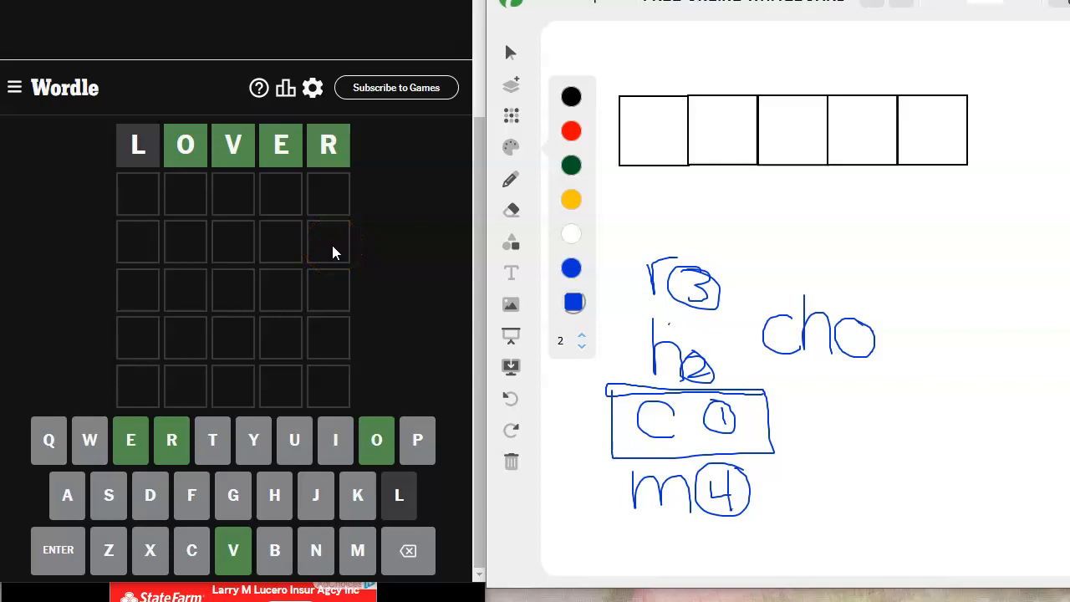
pyautogui.moveTo(349, 244)
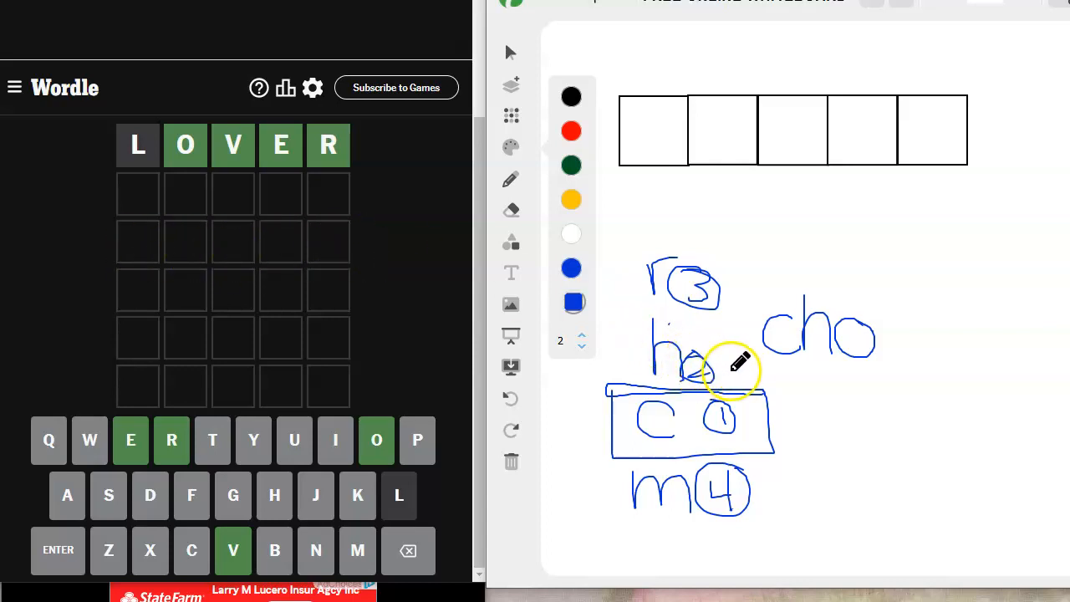
pyautogui.moveTo(719, 365); pyautogui.dragTo(970, 360)
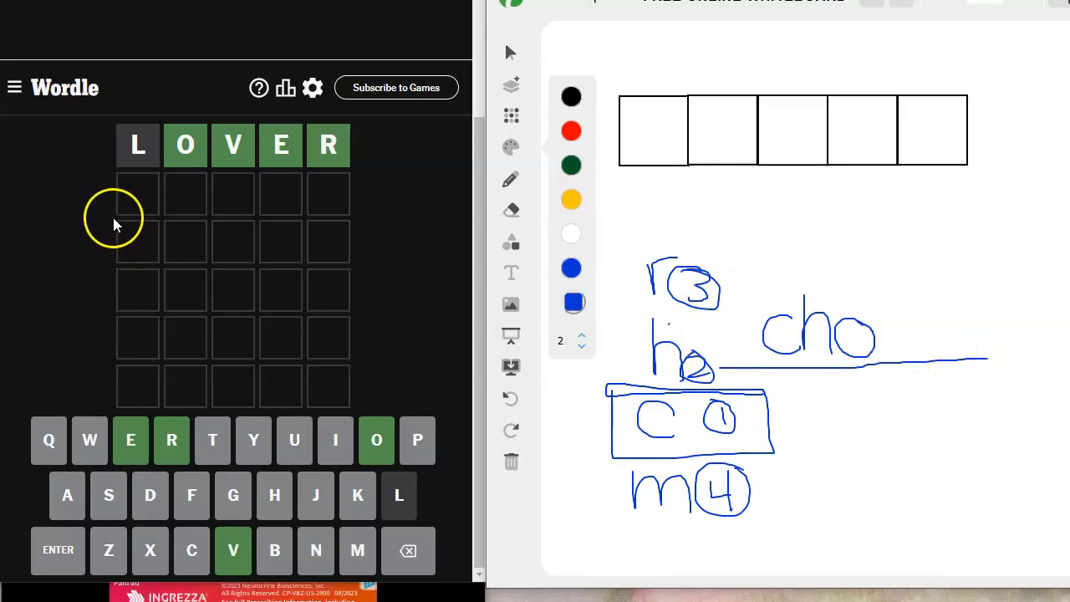
pyautogui.moveTo(321, 254)
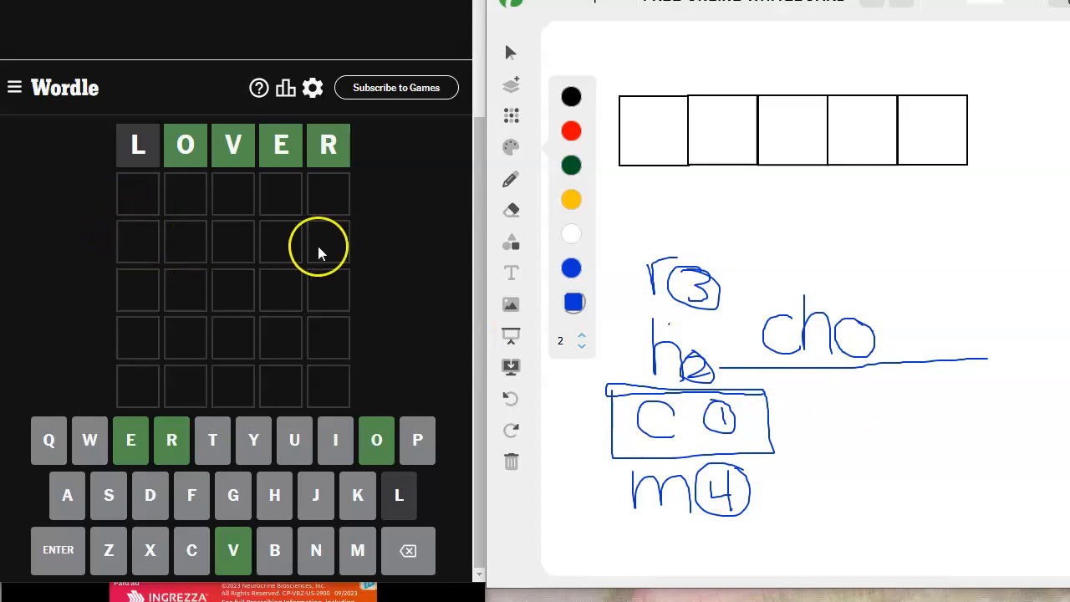
pyautogui.moveTo(331, 259)
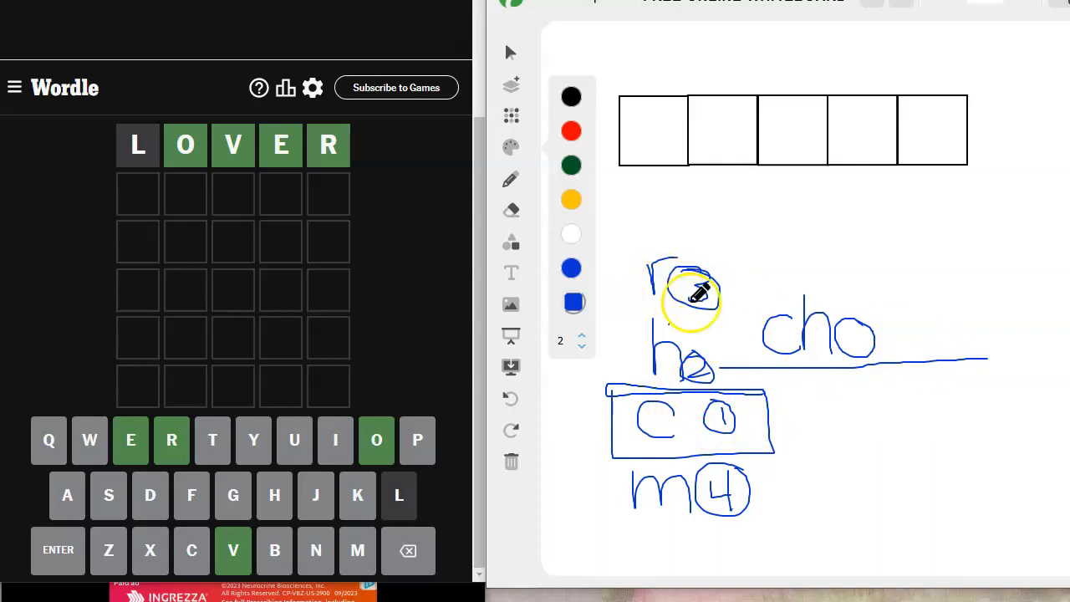
pyautogui.moveTo(689, 301); pyautogui.dragTo(723, 485)
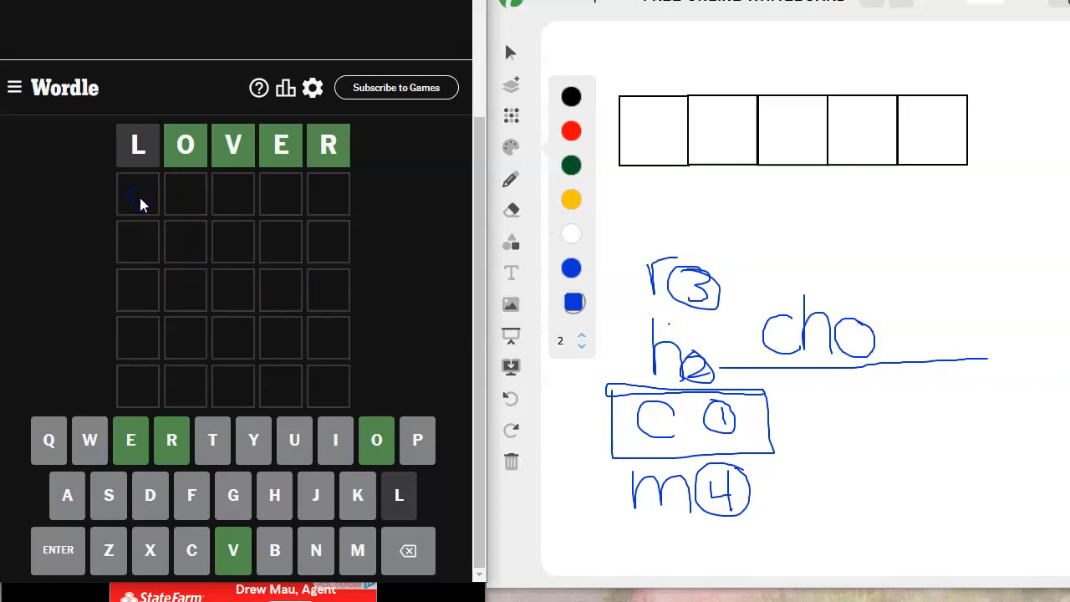
# Guess MARCH, then enter ROVER as the solving word in Wordle
pyautogui.write('MARCH')
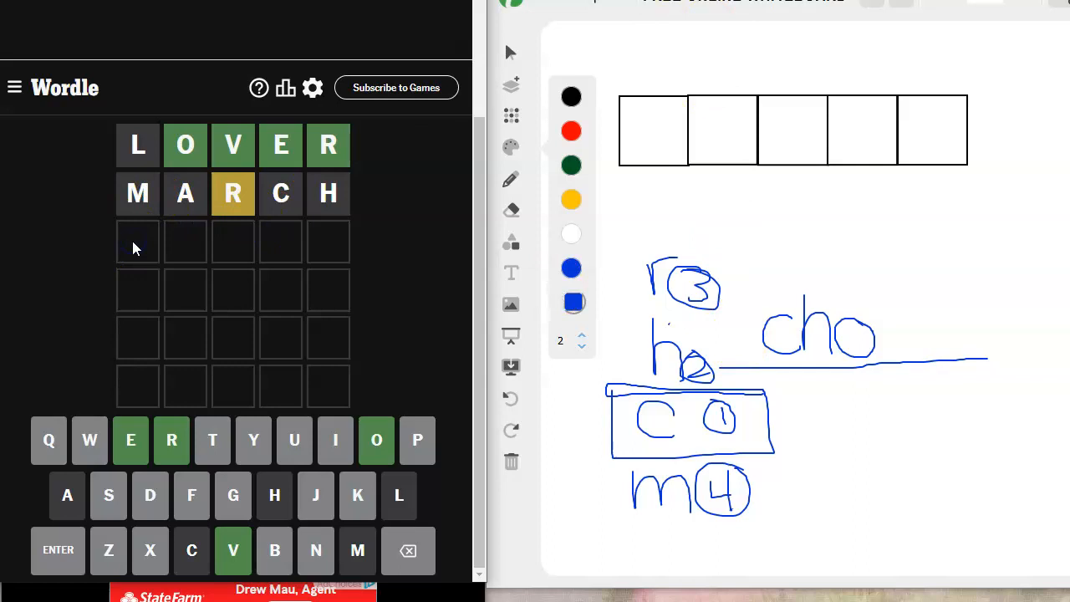
pyautogui.write('R')
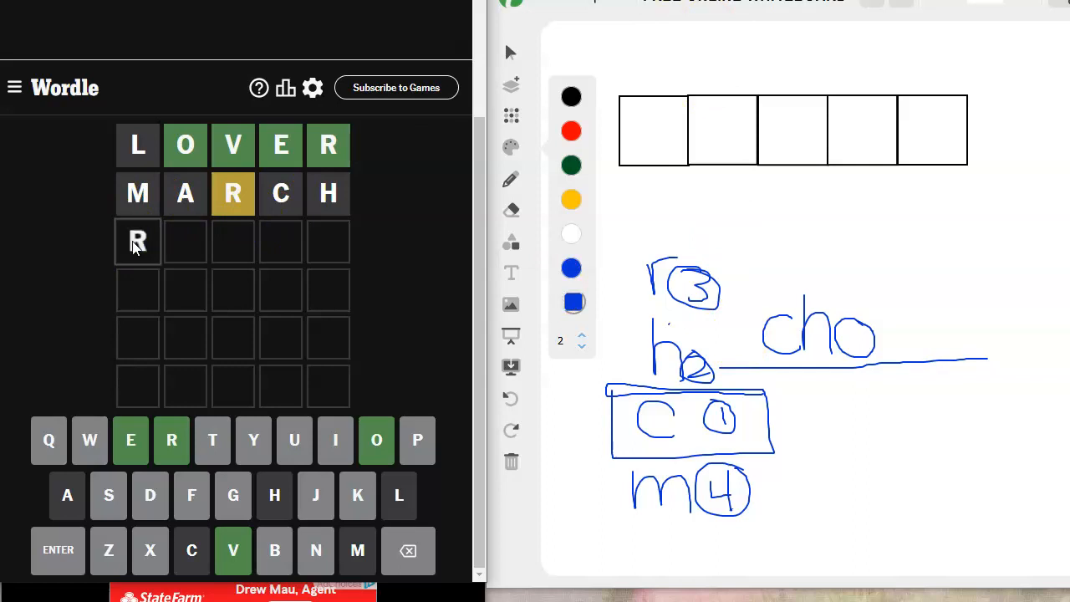
pyautogui.write('OVER')
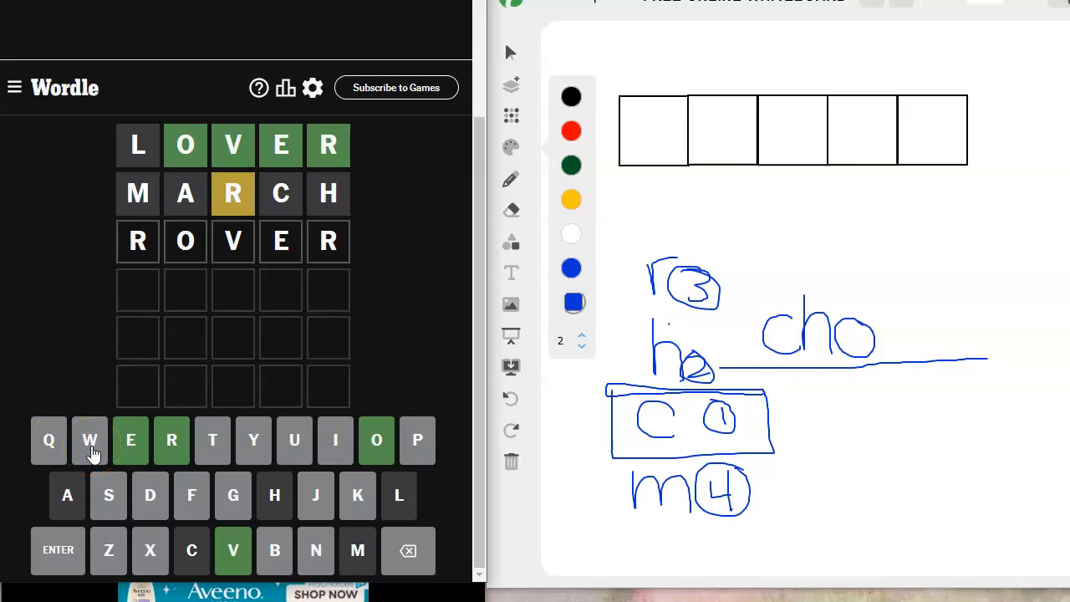
pyautogui.moveTo(255, 441)
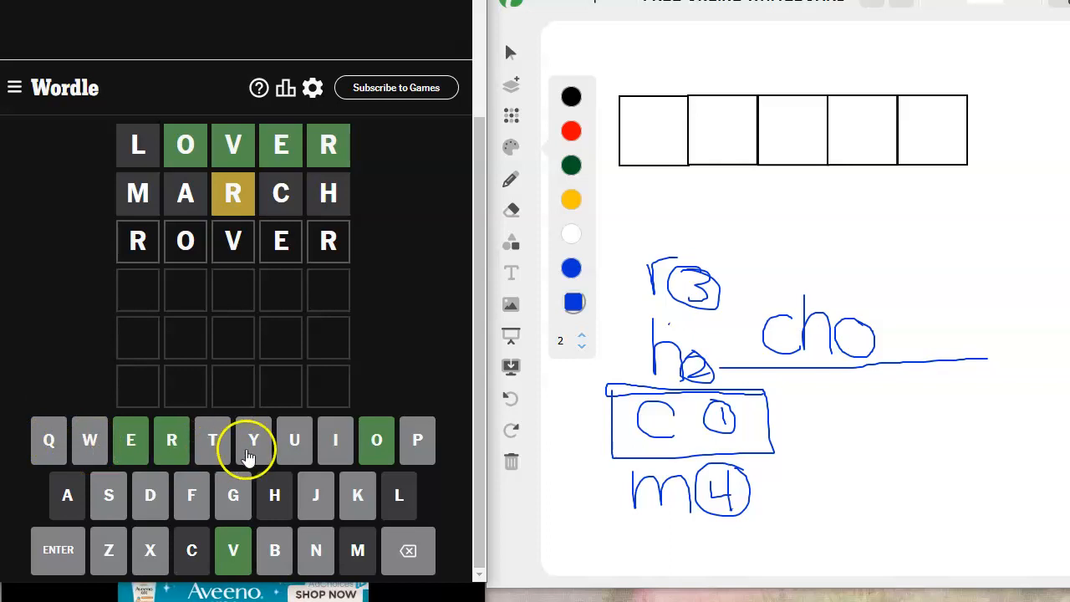
pyautogui.moveTo(186, 328)
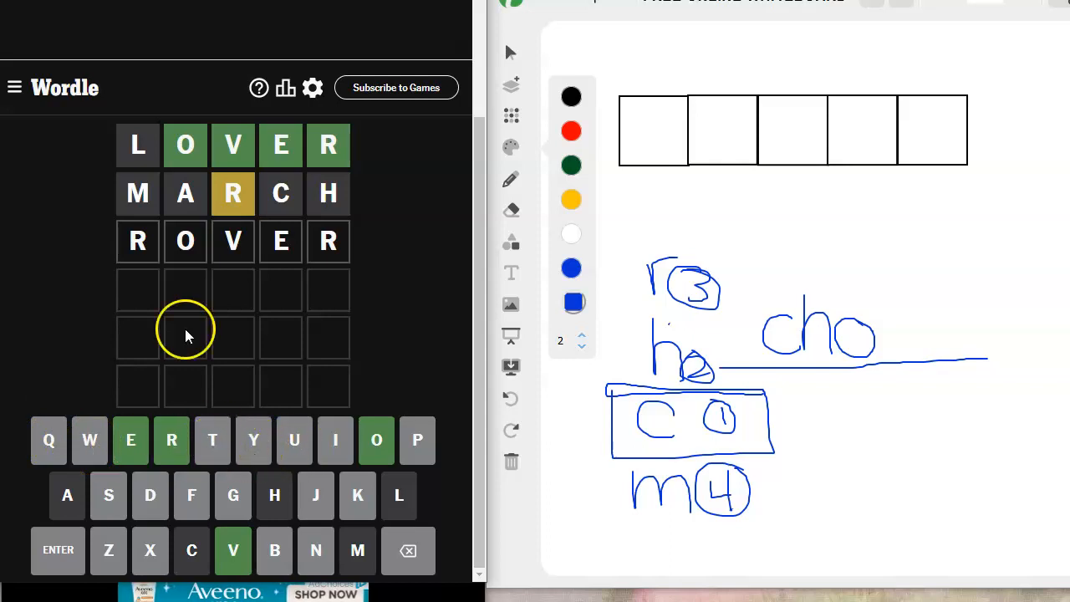
pyautogui.moveTo(338, 402)
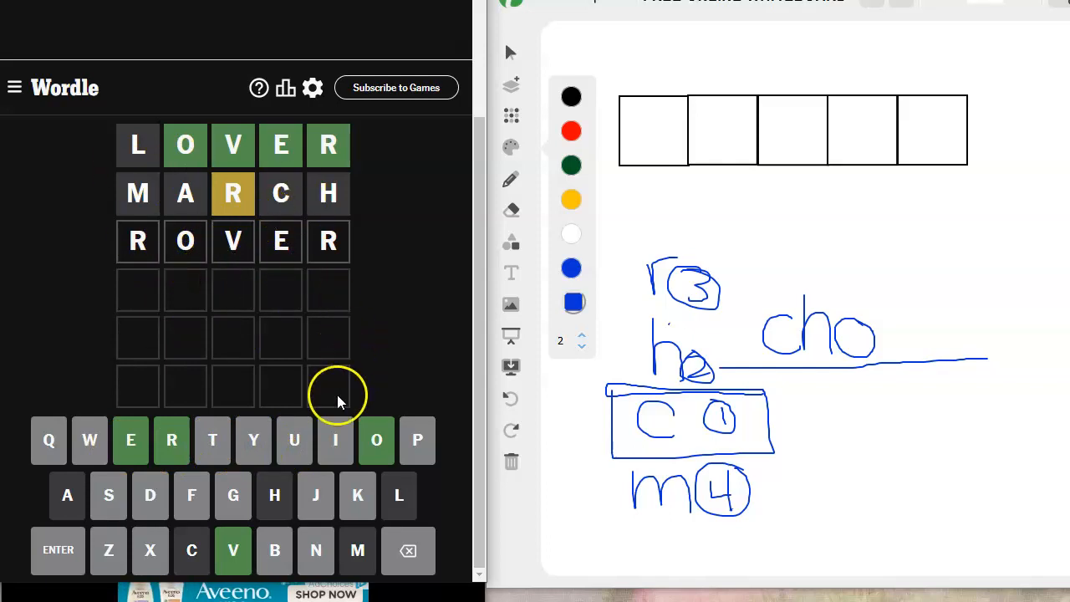
pyautogui.moveTo(334, 441)
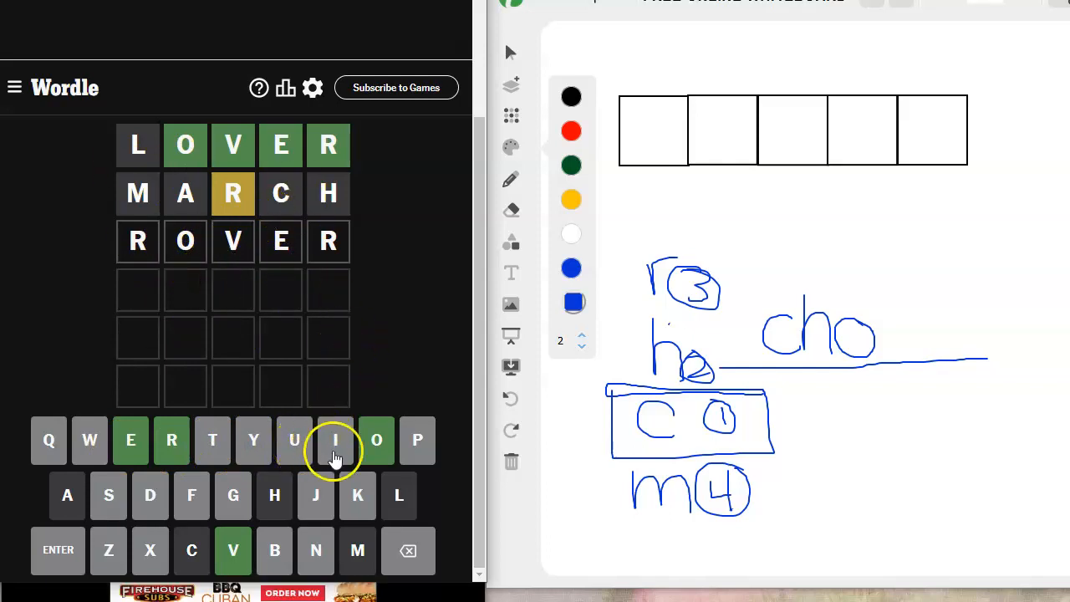
pyautogui.moveTo(418, 440)
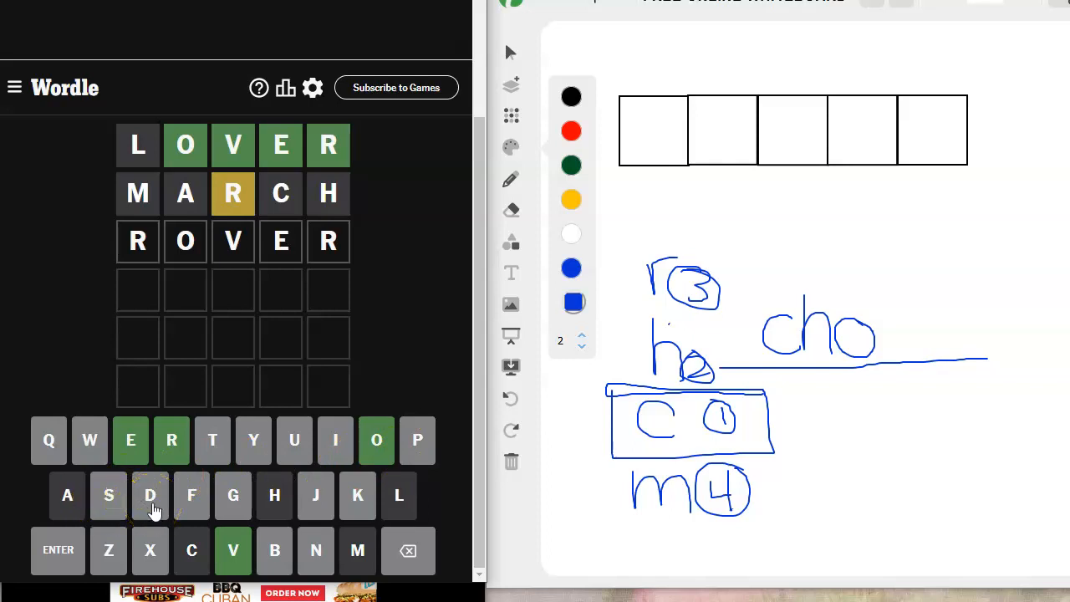
pyautogui.moveTo(234, 495)
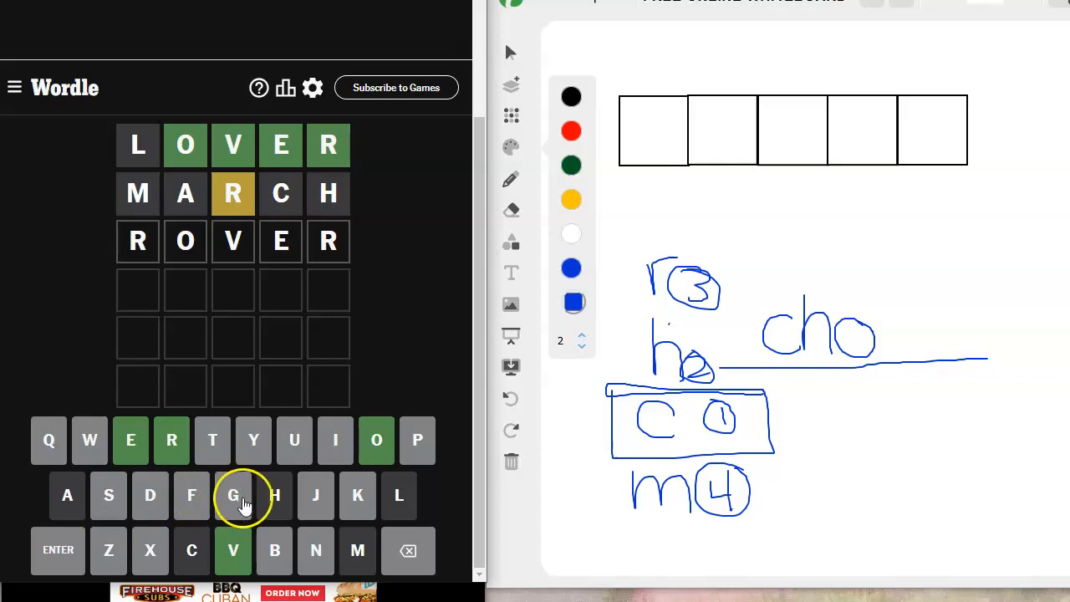
pyautogui.moveTo(109, 551)
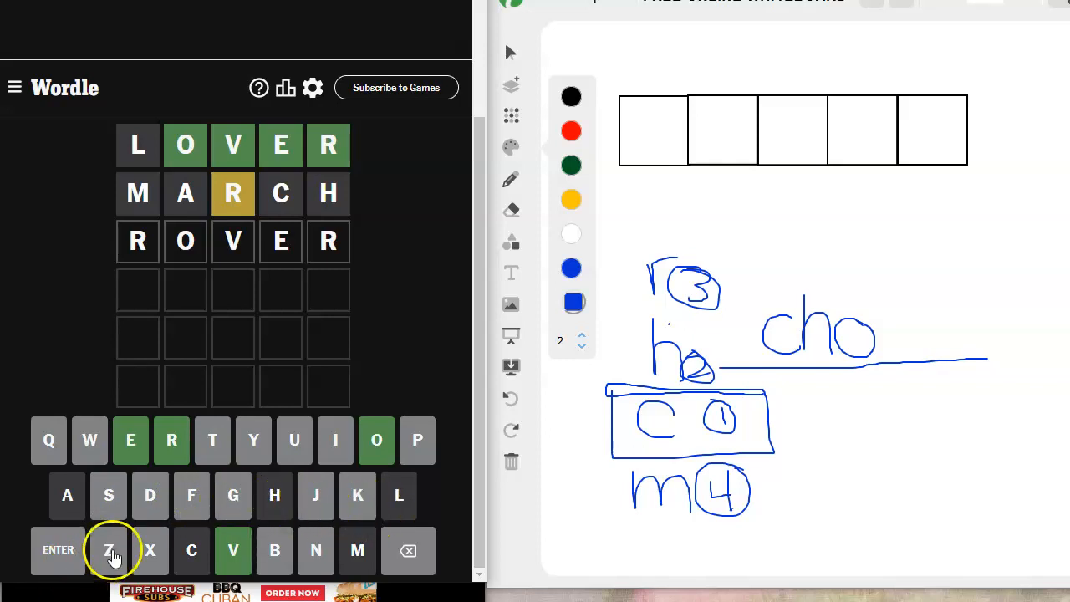
pyautogui.moveTo(274, 550)
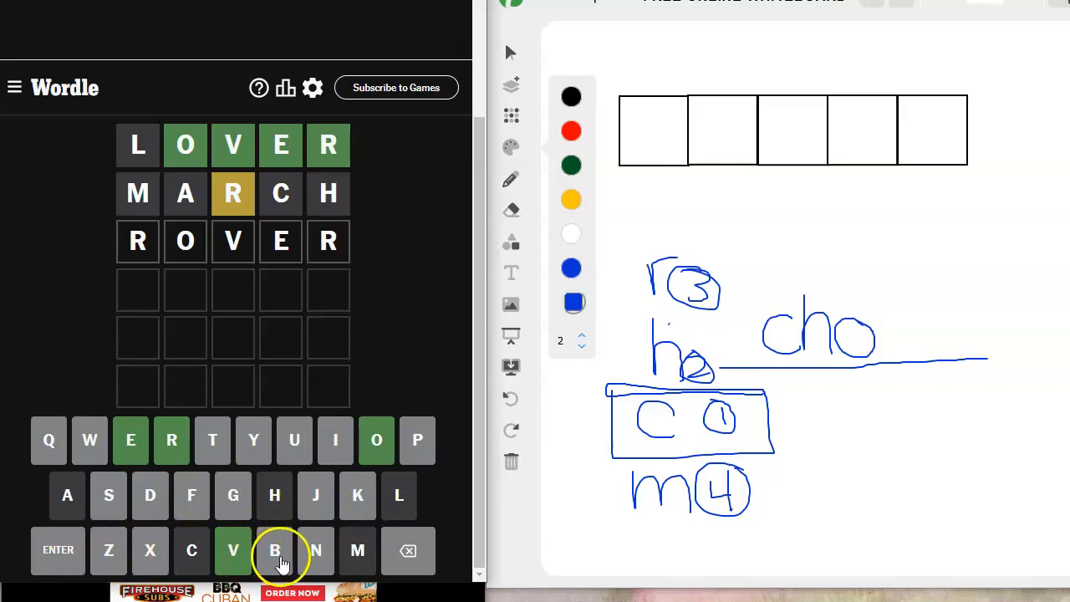
pyautogui.moveTo(316, 550)
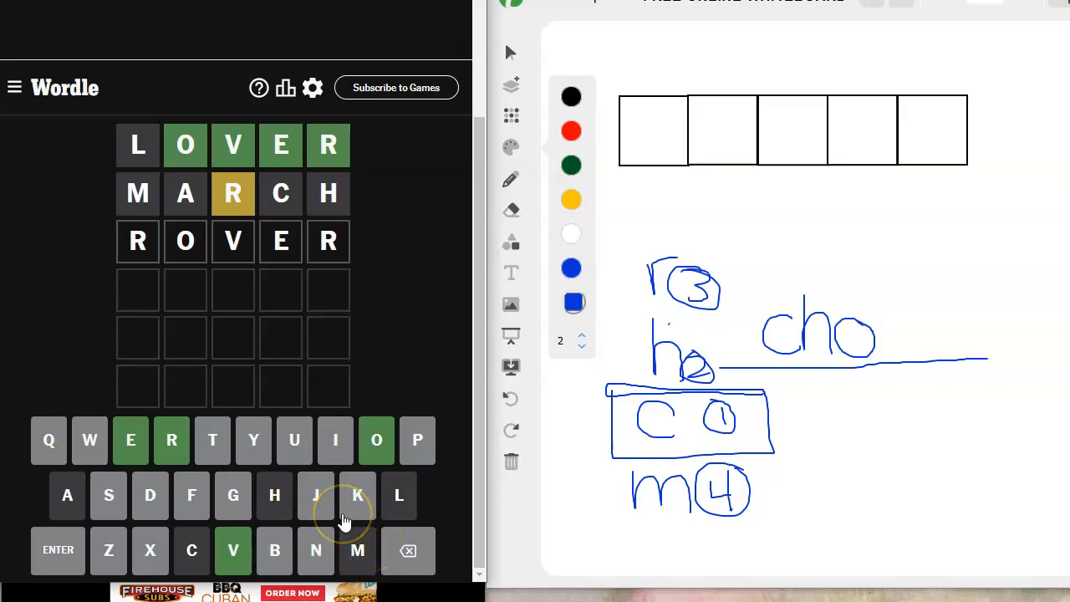
pyautogui.moveTo(58, 549)
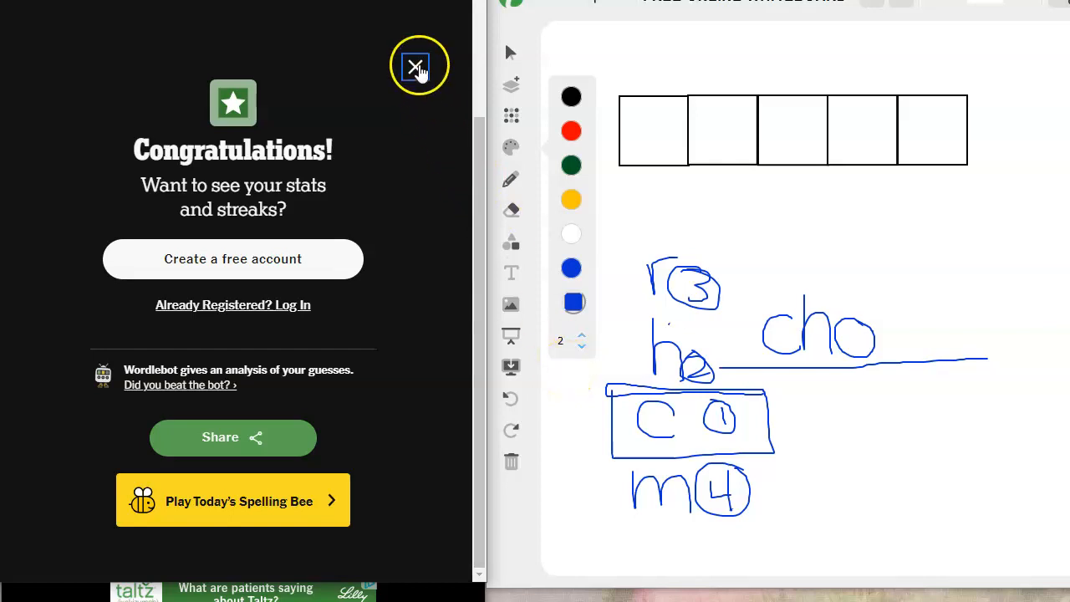
# Dismiss Wordle's congratulations and undo the handwritten notes off the whiteboard
pyautogui.click(414, 65)
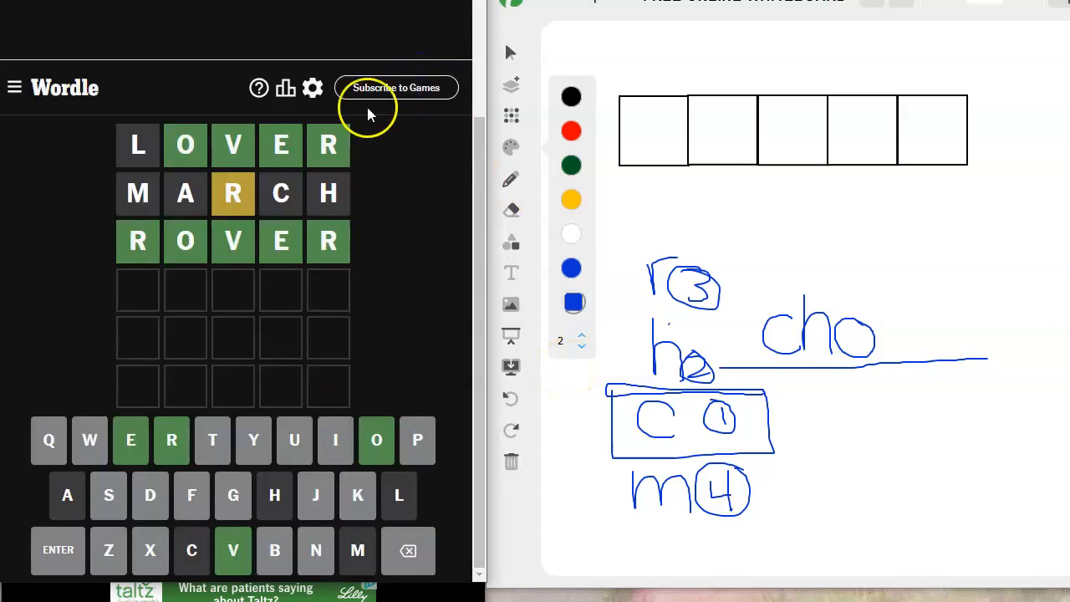
pyautogui.moveTo(234, 241)
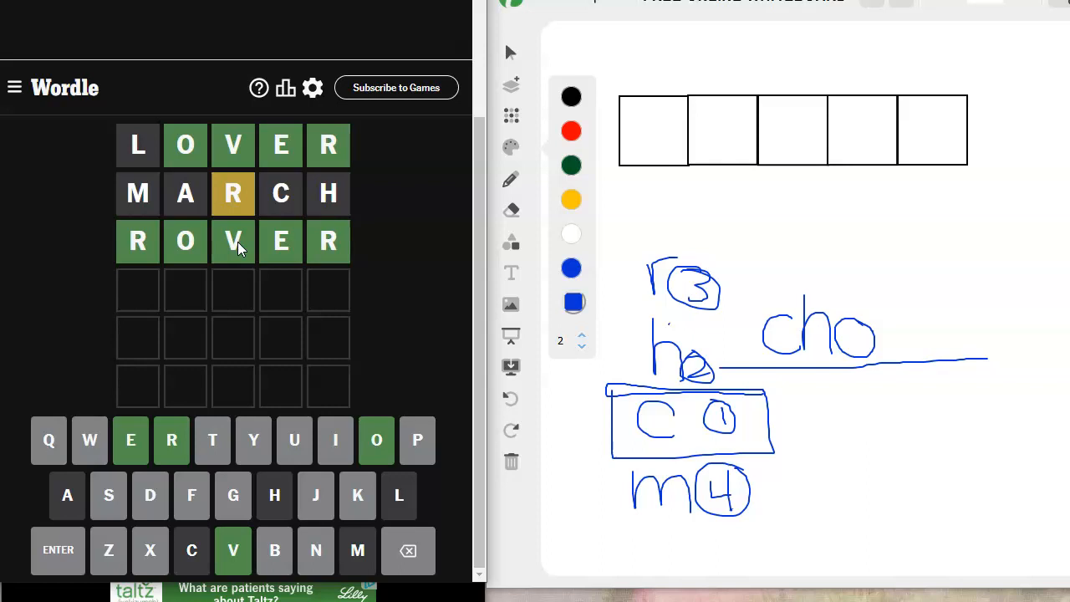
pyautogui.moveTo(510, 400)
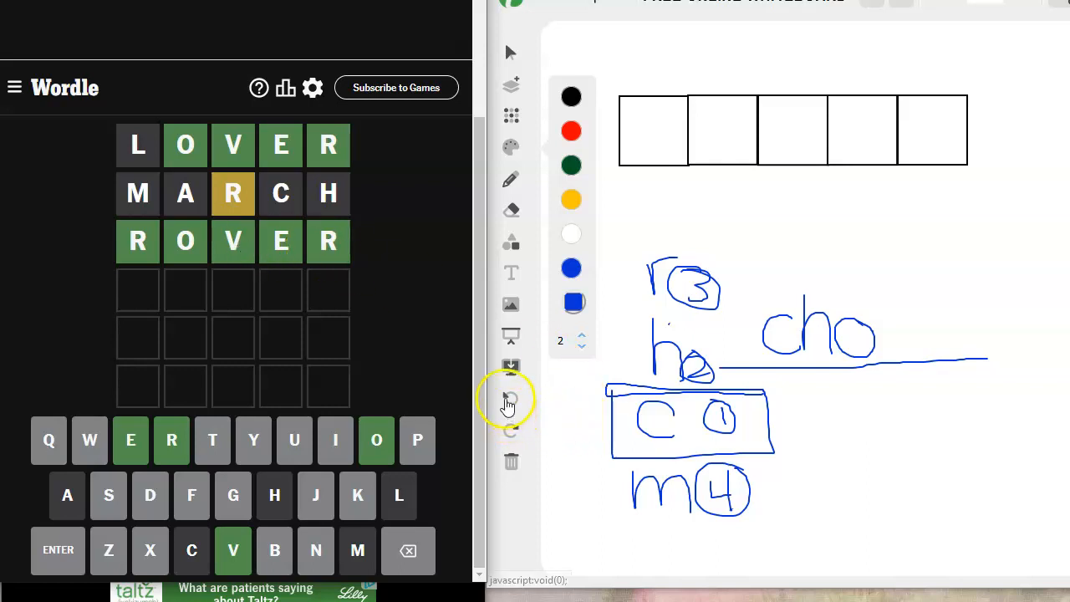
pyautogui.click(510, 398)
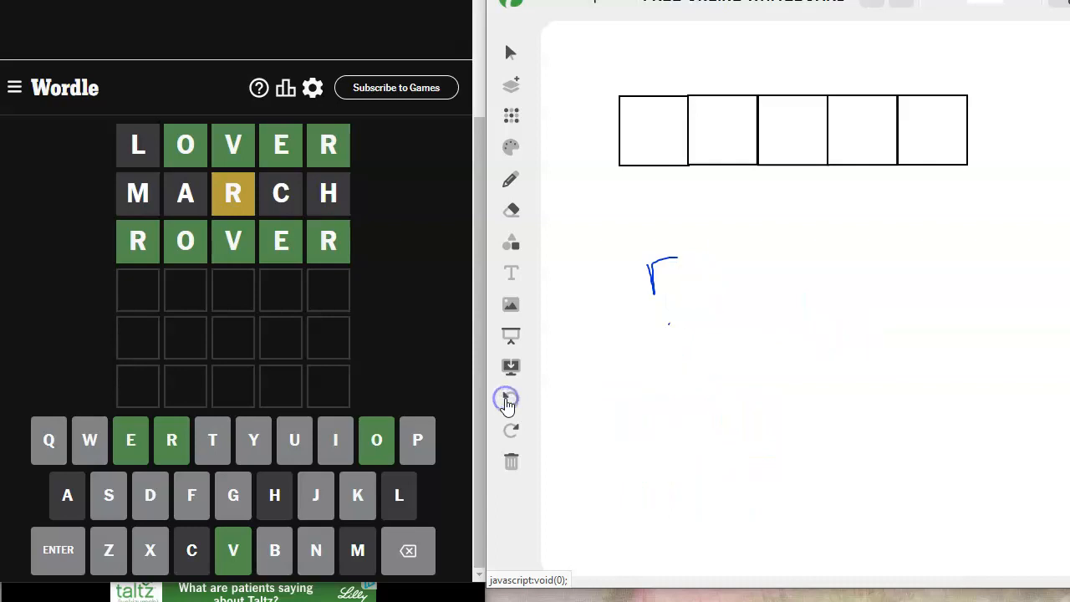
pyautogui.click(505, 398)
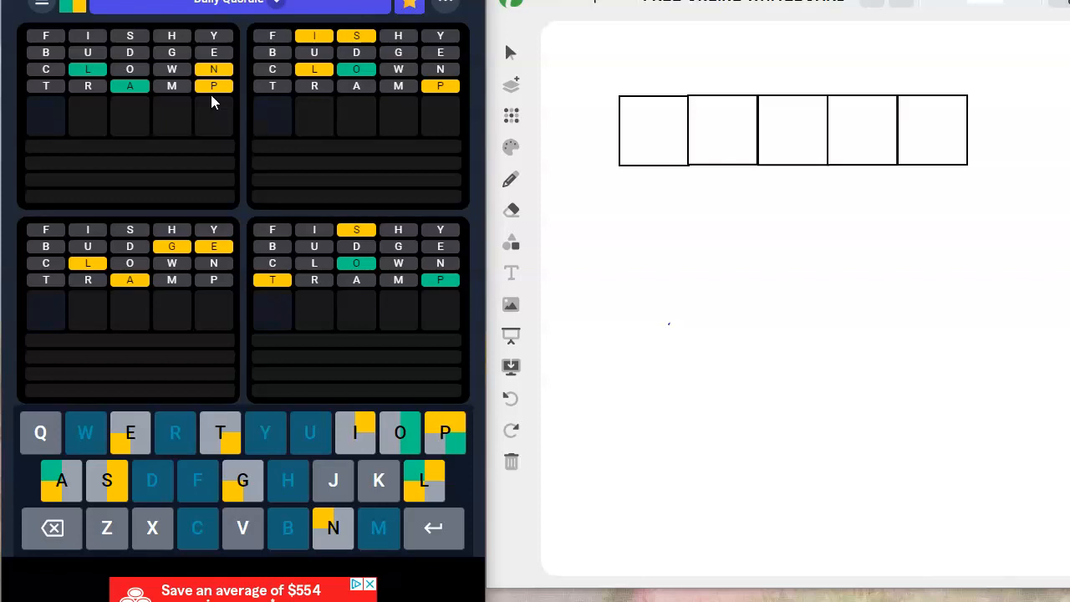
pyautogui.moveTo(455, 192)
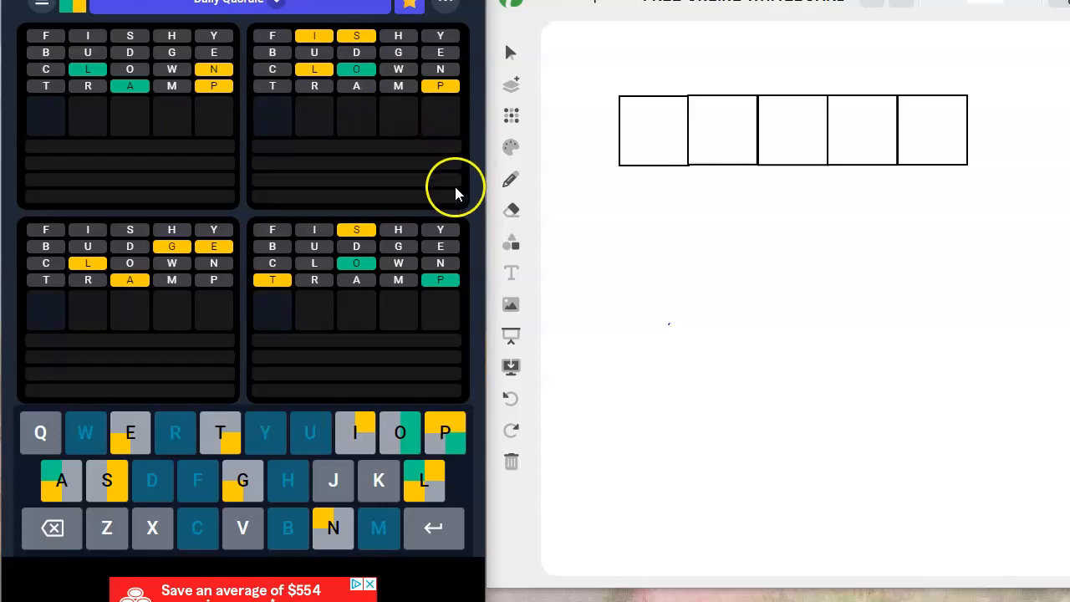
pyautogui.moveTo(293, 304)
pyautogui.write('STOOP')
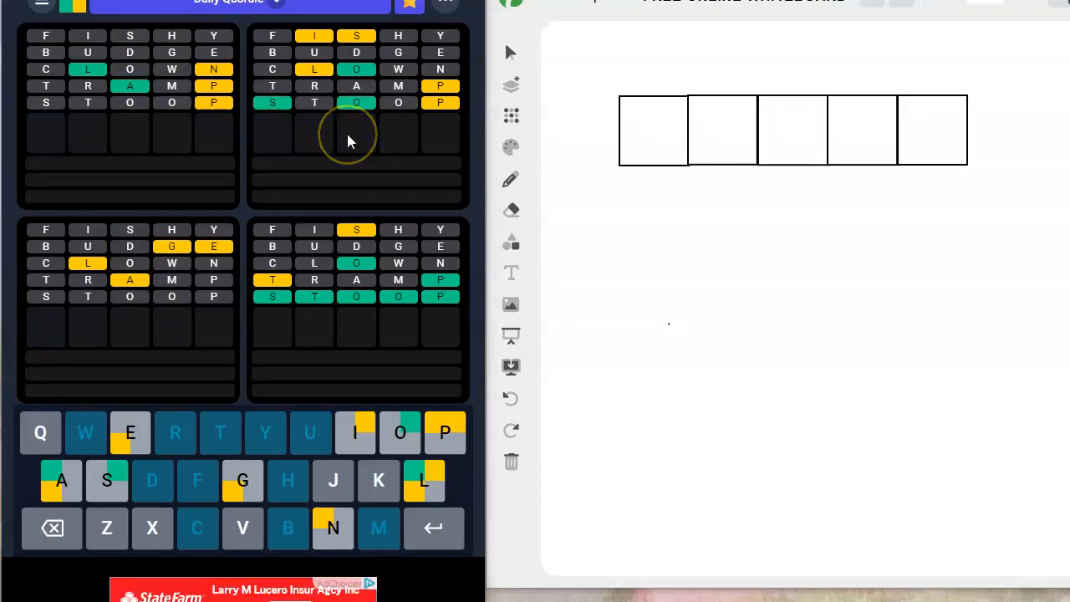
pyautogui.moveTo(271, 132)
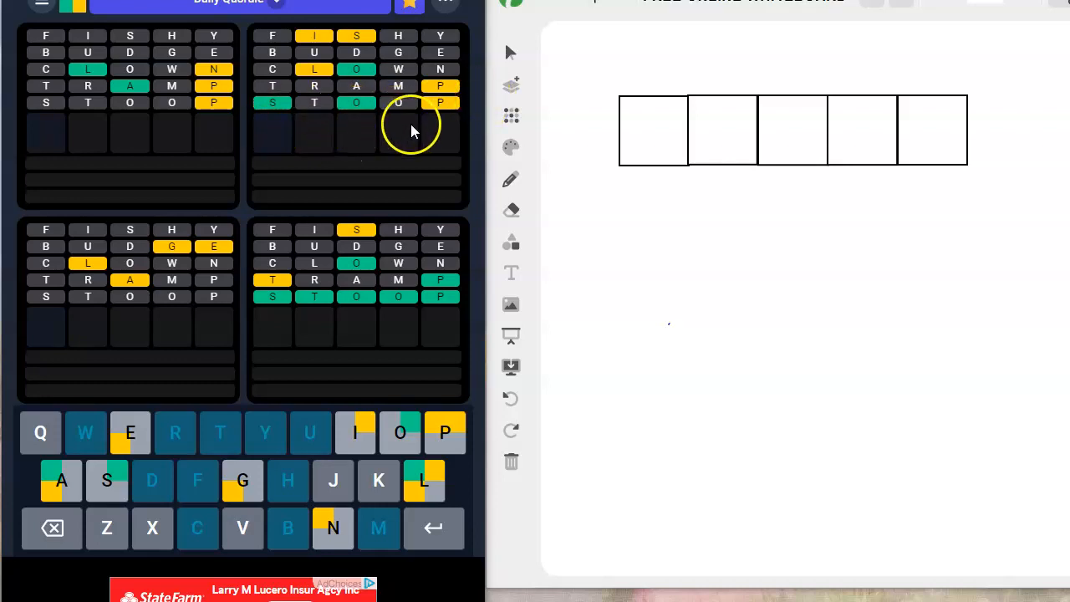
pyautogui.moveTo(292, 134)
pyautogui.write('SPOIL')
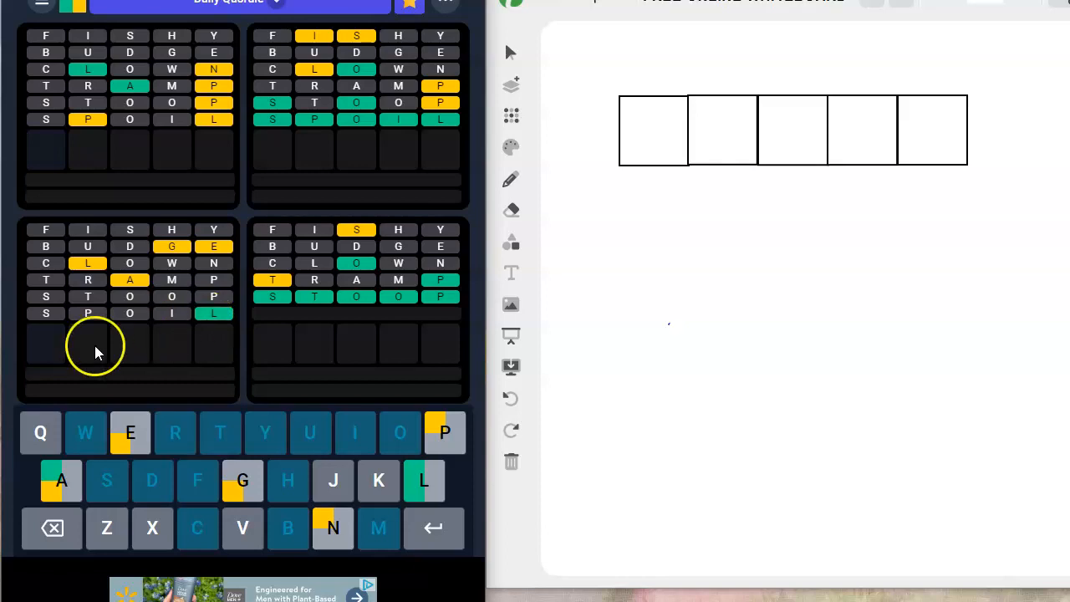
pyautogui.moveTo(49, 349)
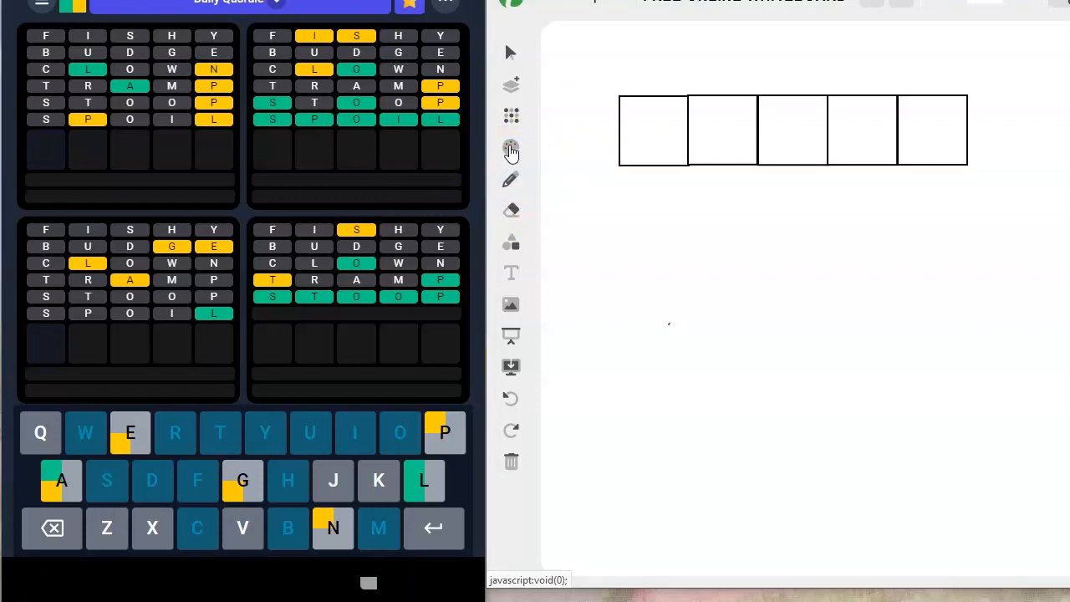
# Write k in the fifth box with the pen, completing plank
pyautogui.click(512, 147)
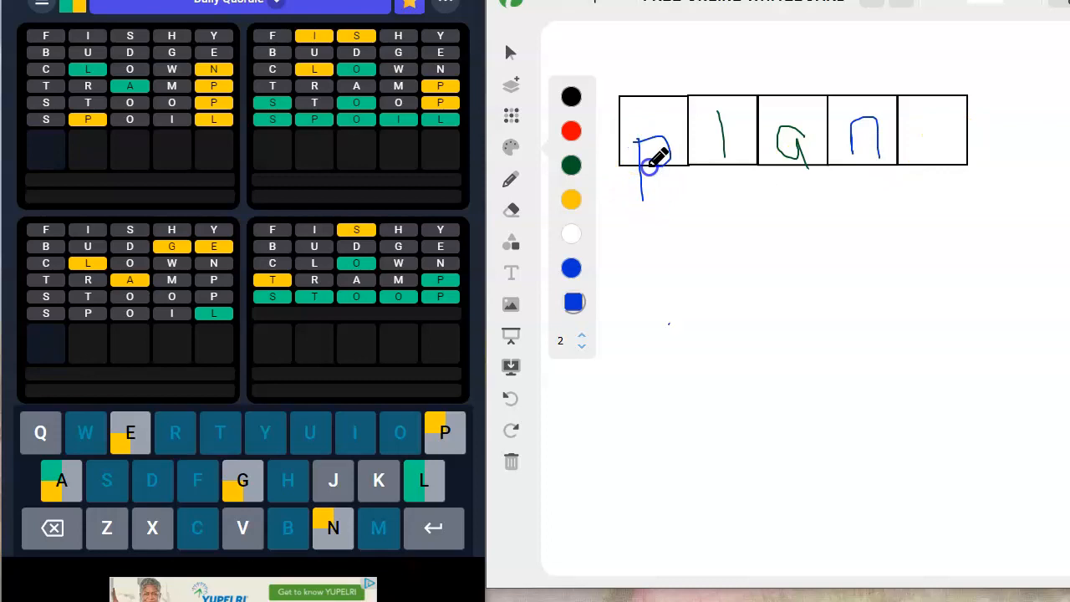
pyautogui.moveTo(906, 126); pyautogui.dragTo(950, 150)
pyautogui.write('PLANK')
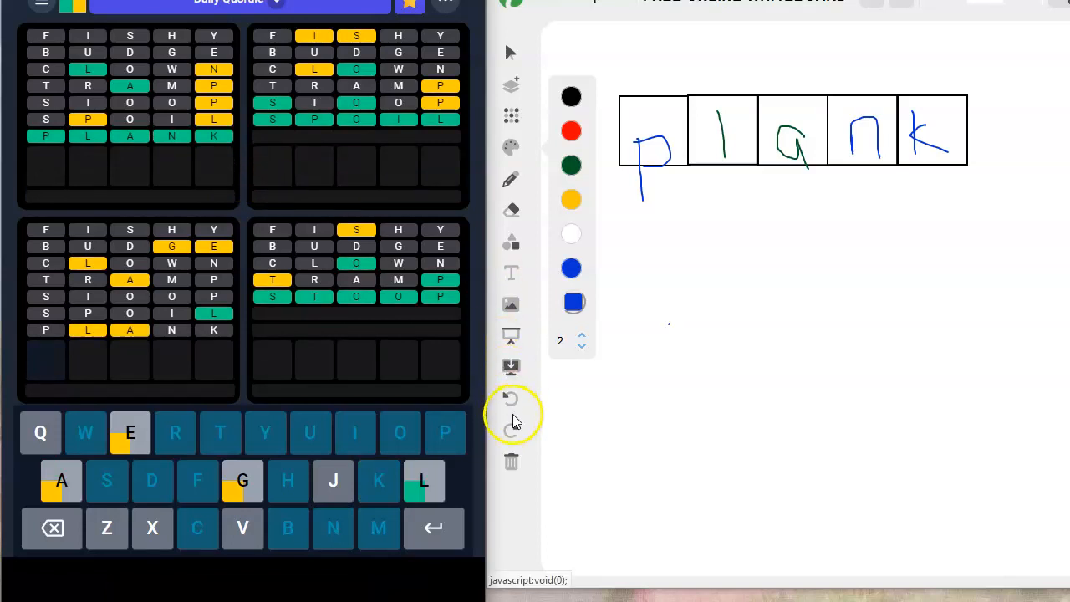
# Undo the plank letters and draw a dark green l in the fifth box
pyautogui.click(512, 398)
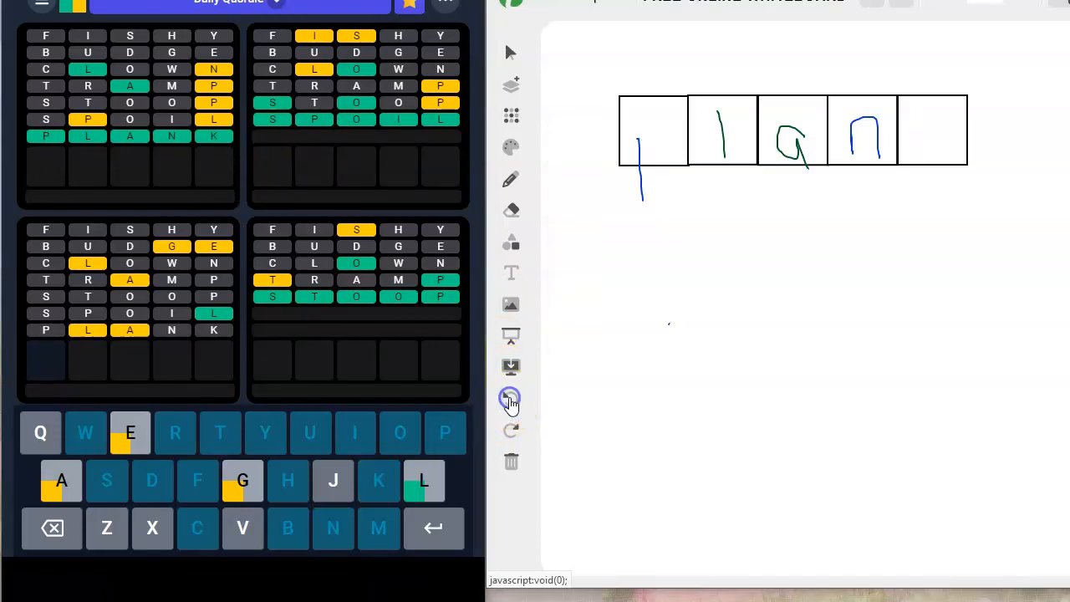
pyautogui.click(512, 398)
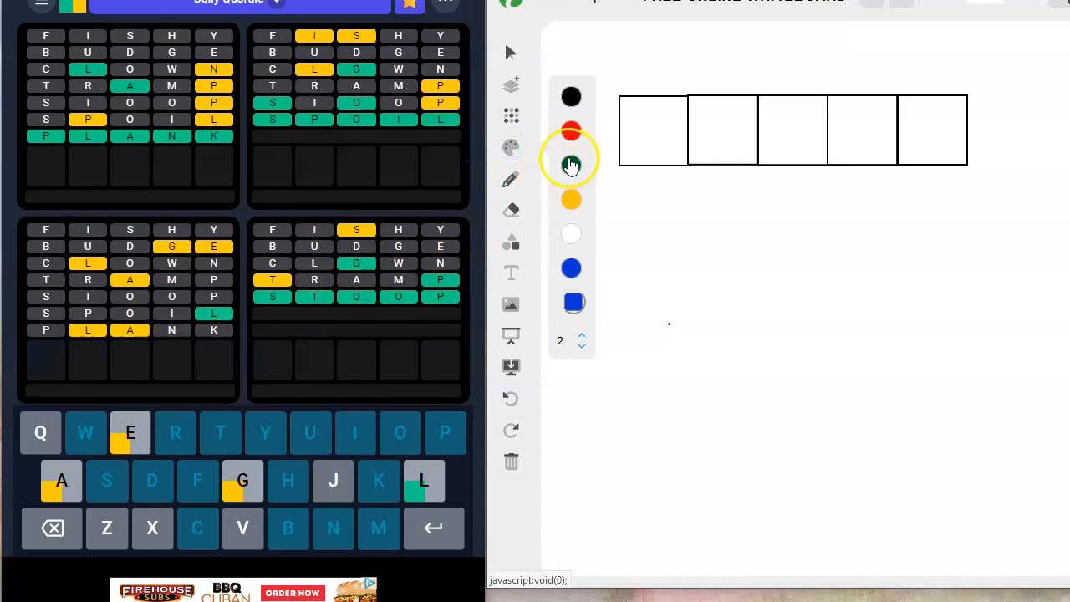
pyautogui.click(572, 164)
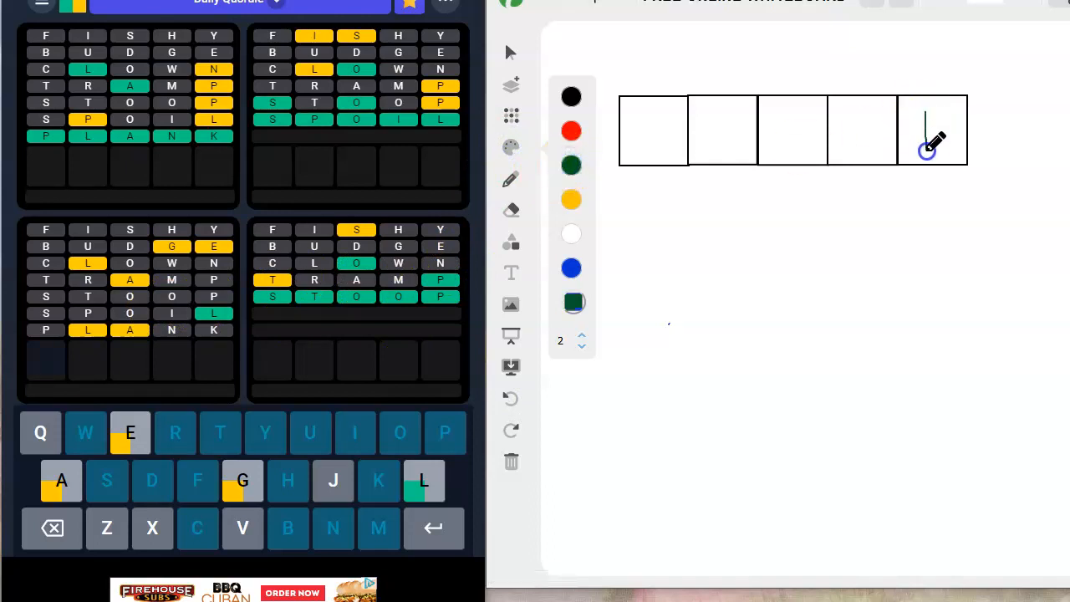
pyautogui.click(571, 267)
pyautogui.write('LEGAL')
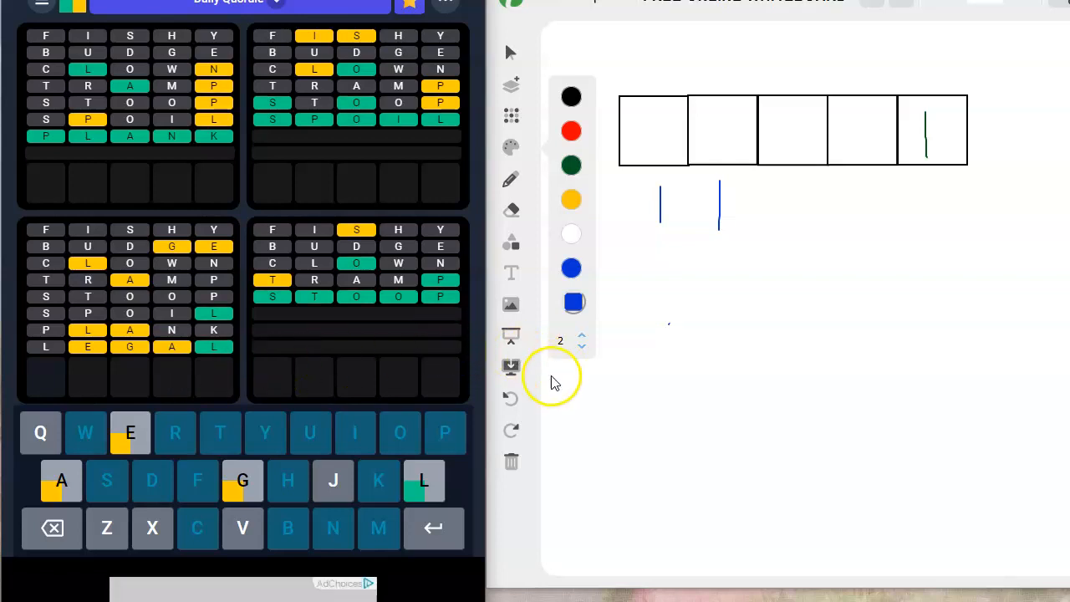
# Undo stray strokes, then note e under the first, fourth and fifth boxes and g under the first two
pyautogui.click(511, 401)
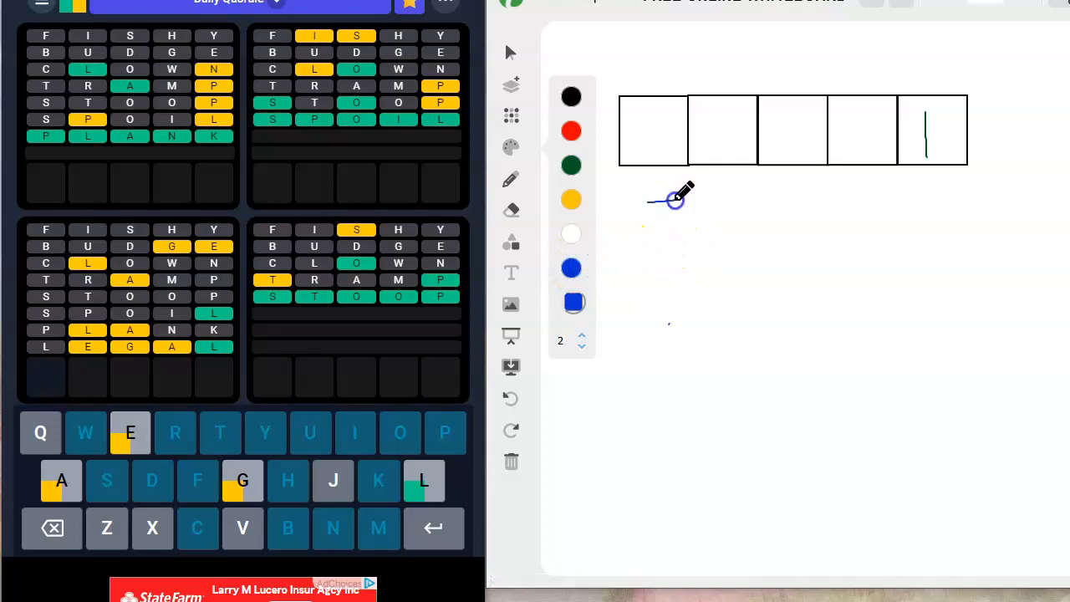
pyautogui.moveTo(678, 192); pyautogui.dragTo(649, 217)
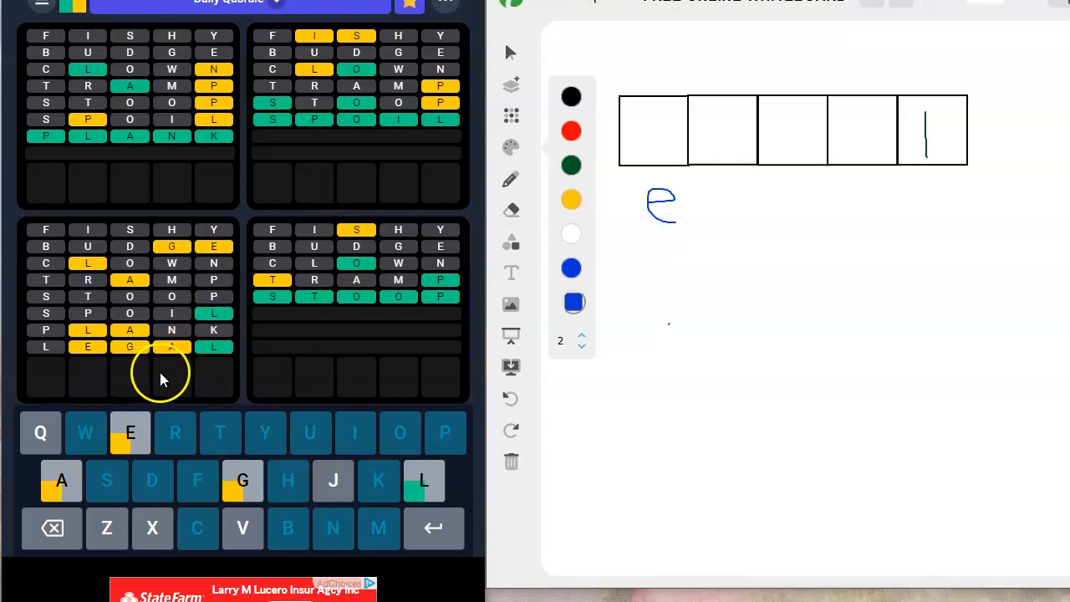
pyautogui.moveTo(794, 194); pyautogui.dragTo(823, 193)
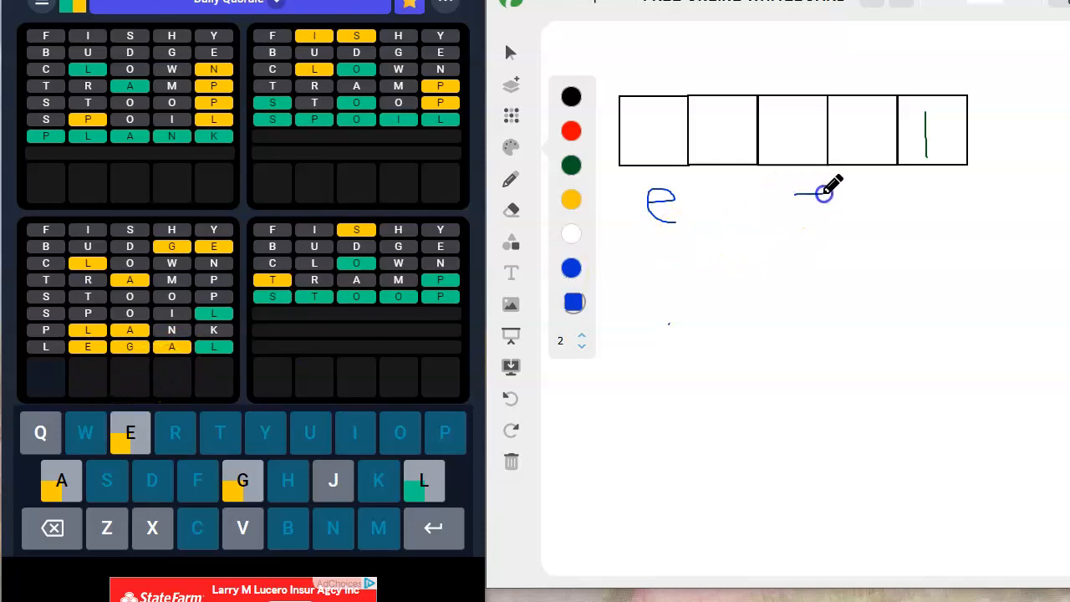
pyautogui.moveTo(822, 192); pyautogui.dragTo(806, 217)
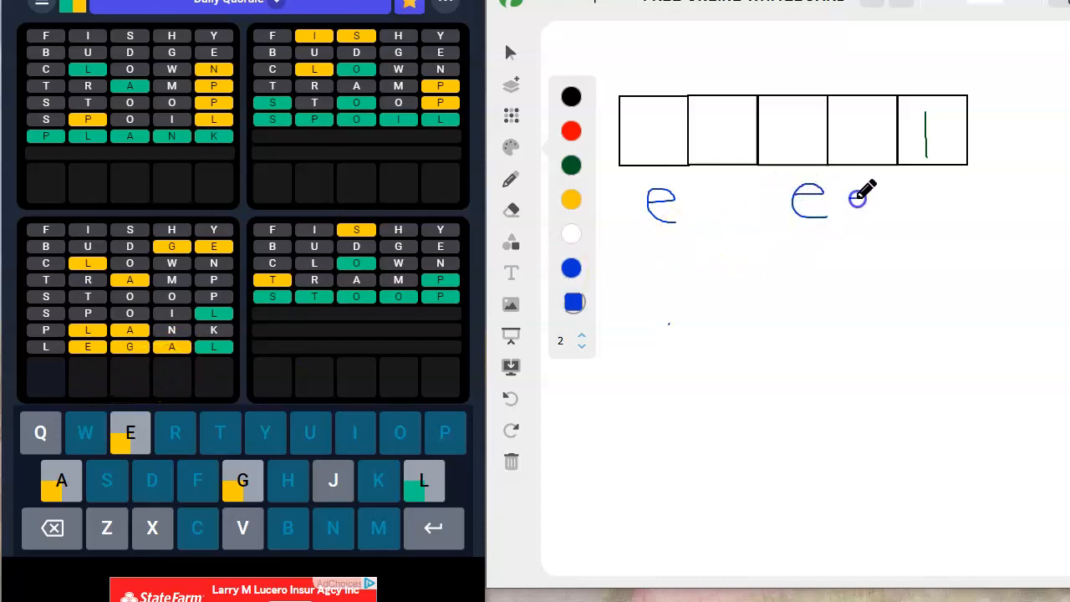
pyautogui.moveTo(849, 201); pyautogui.dragTo(890, 209)
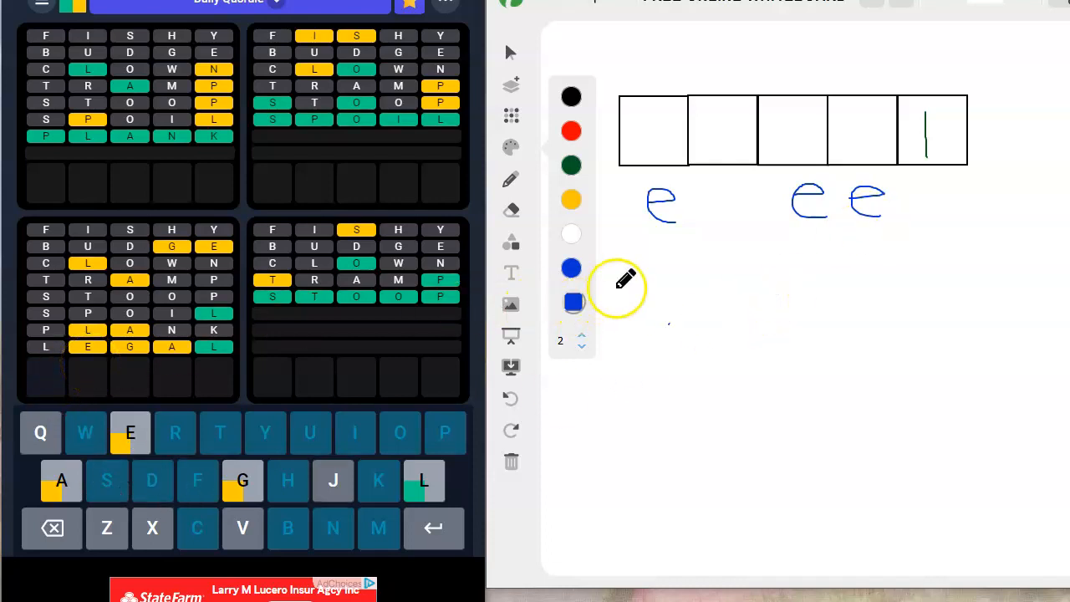
pyautogui.moveTo(649, 250); pyautogui.dragTo(678, 281)
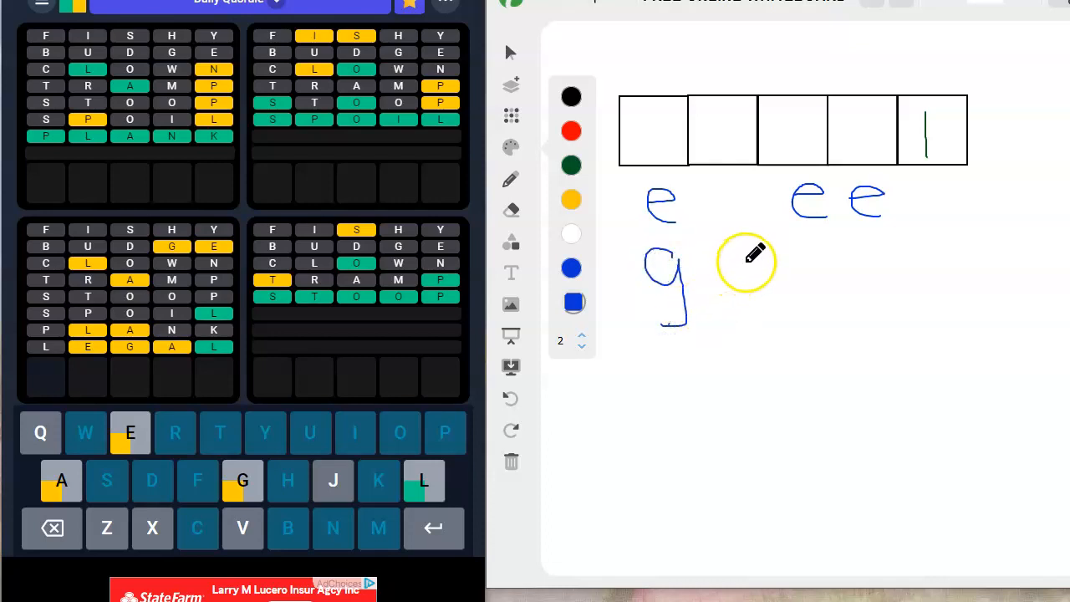
pyautogui.moveTo(739, 259); pyautogui.dragTo(745, 331)
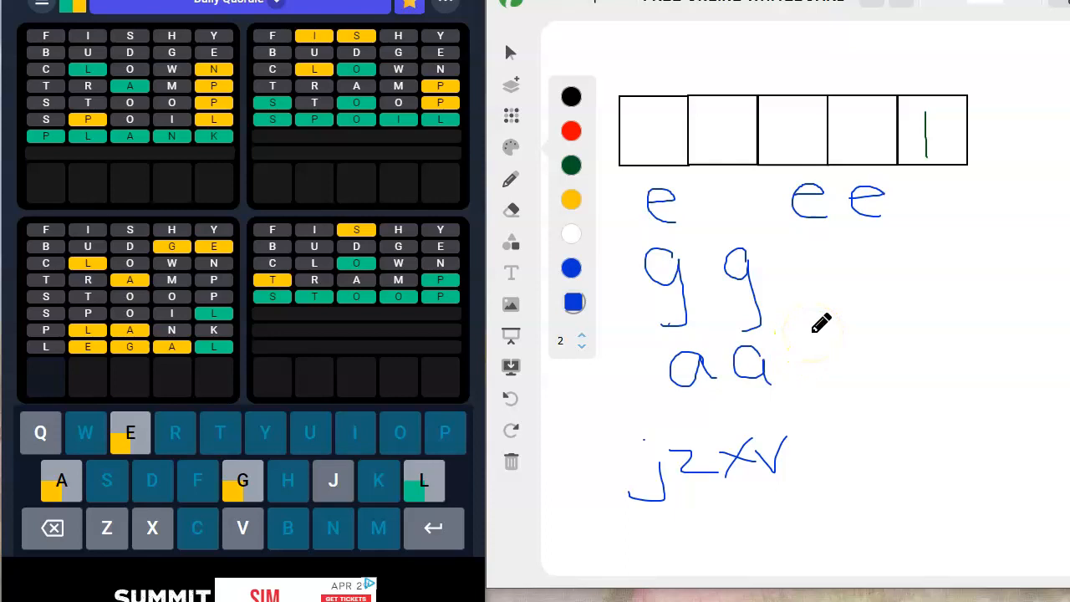
pyautogui.moveTo(772, 288)
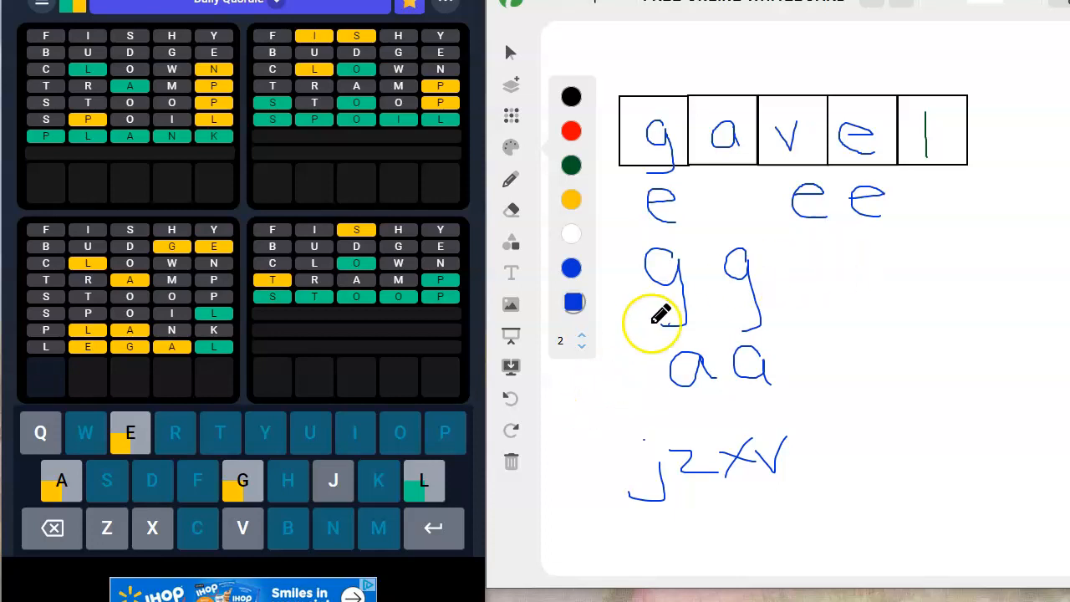
pyautogui.moveTo(512, 398)
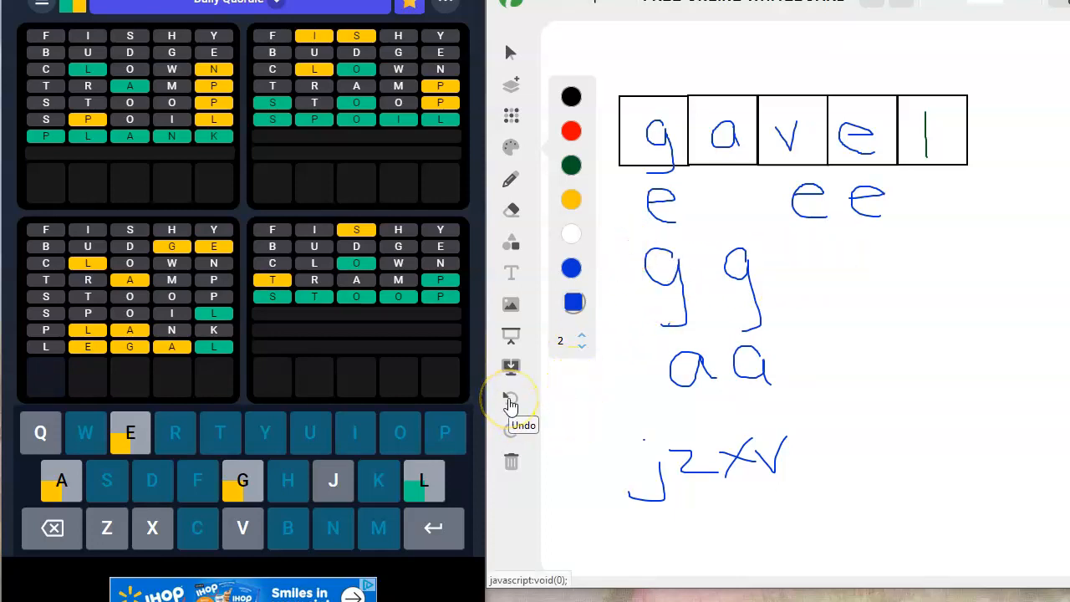
# Undo the handwritten v, leaving the middle box empty beside g, a, e, l
pyautogui.click(511, 400)
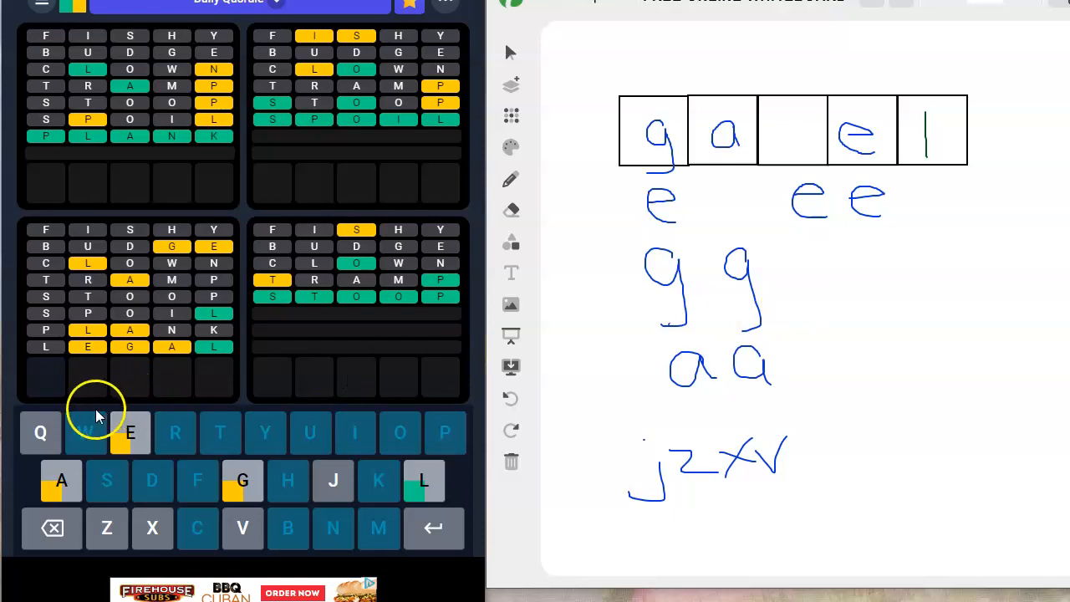
pyautogui.moveTo(42, 385)
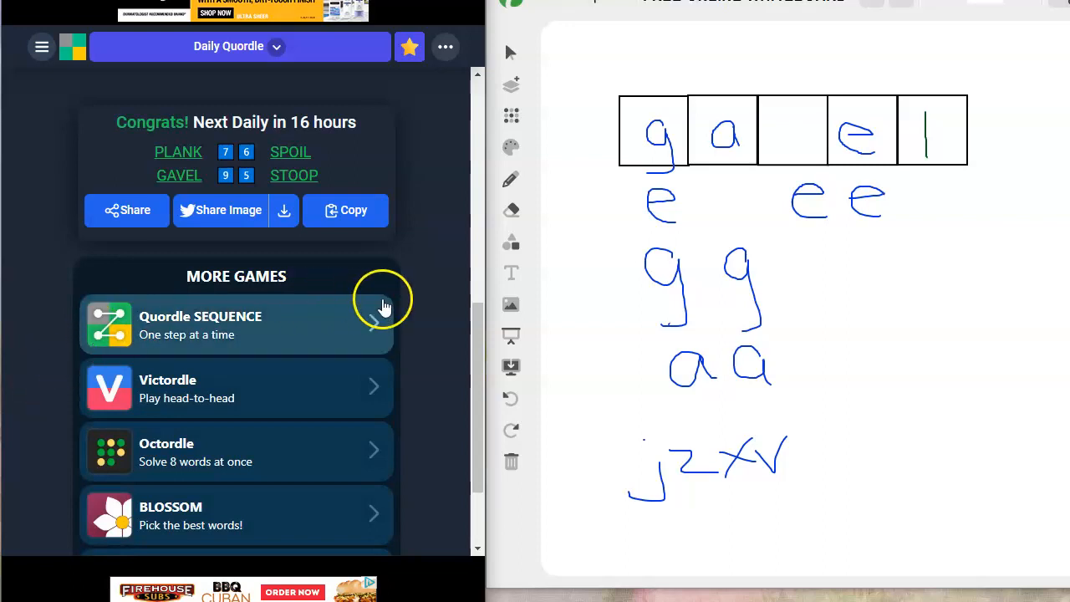
pyautogui.moveTo(577, 299)
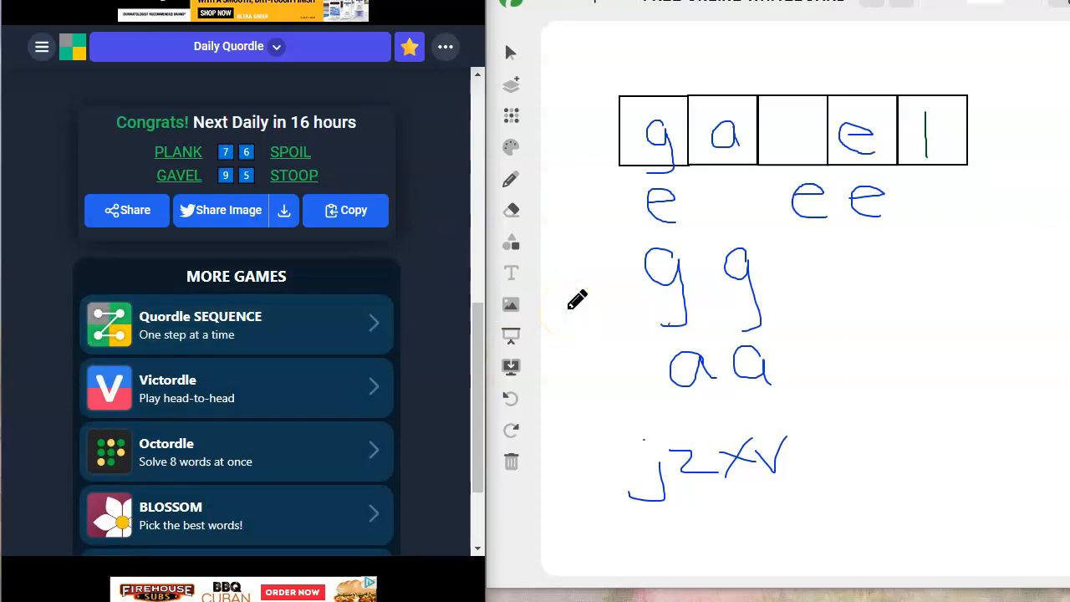